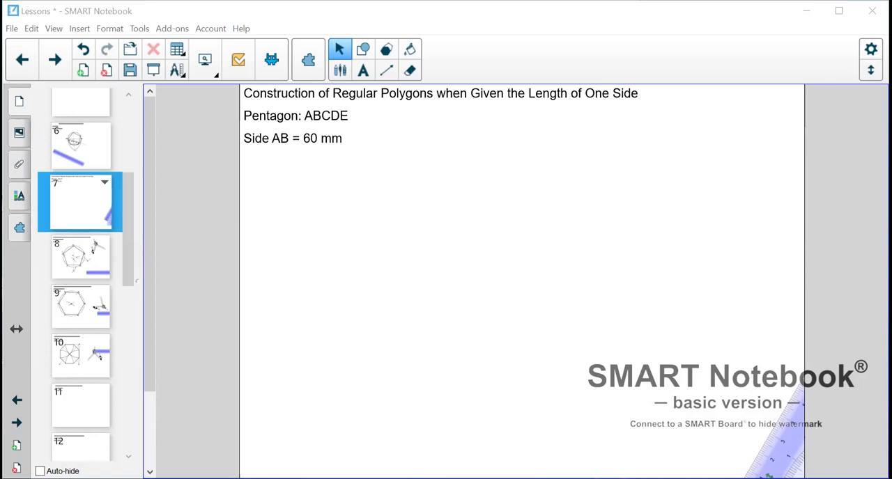
mouse_move(436, 288)
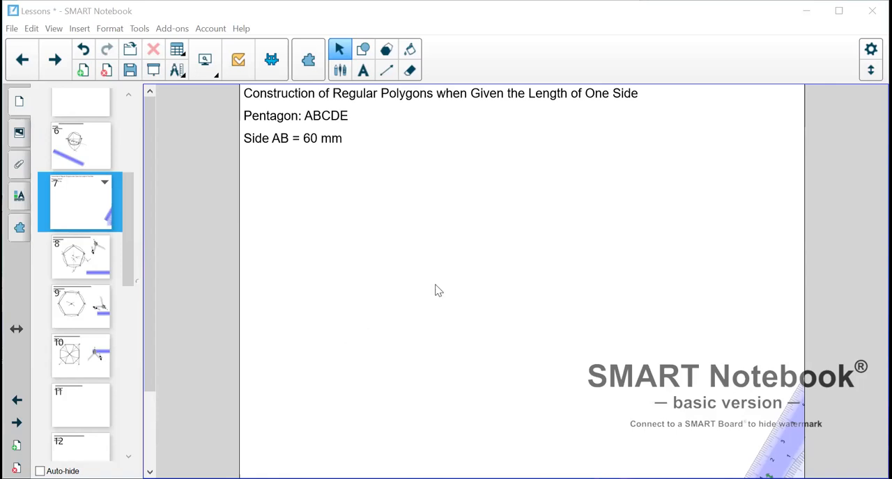
mouse_move(381, 268)
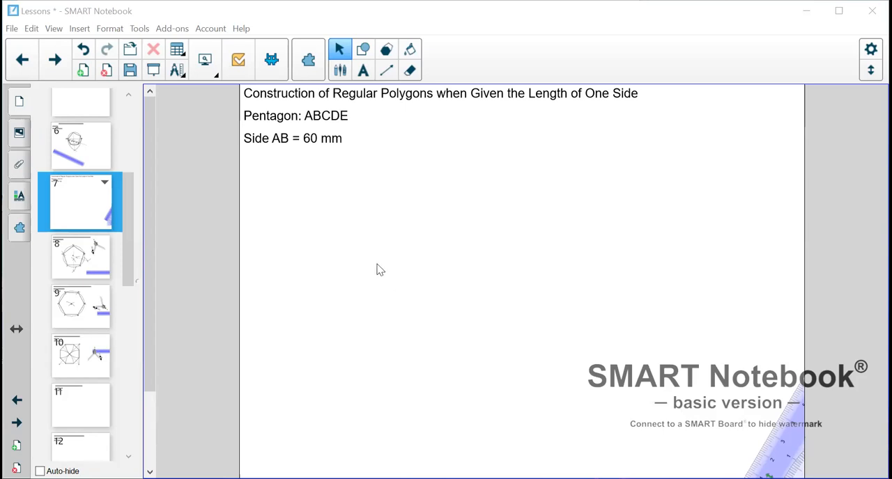
mouse_move(384, 232)
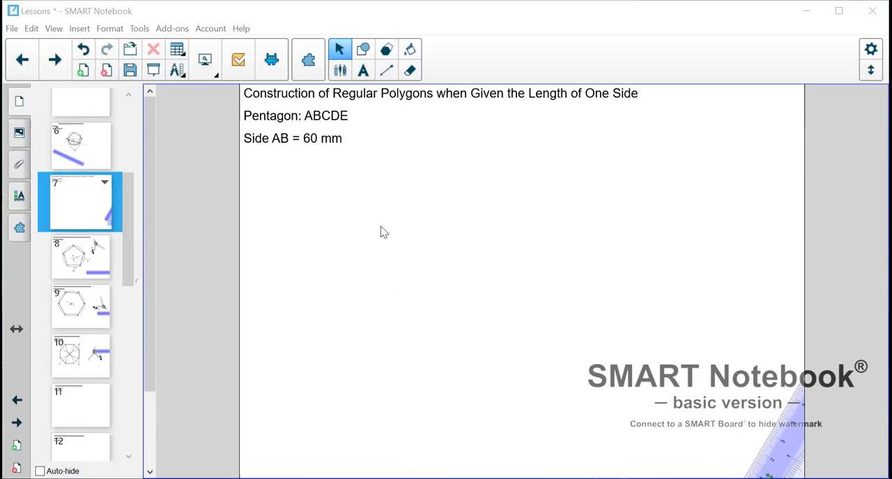
mouse_move(408, 225)
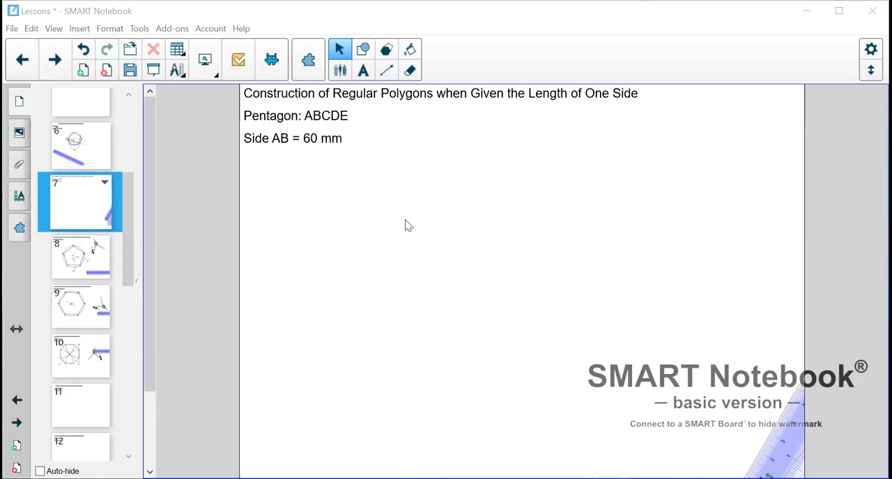
mouse_move(358, 123)
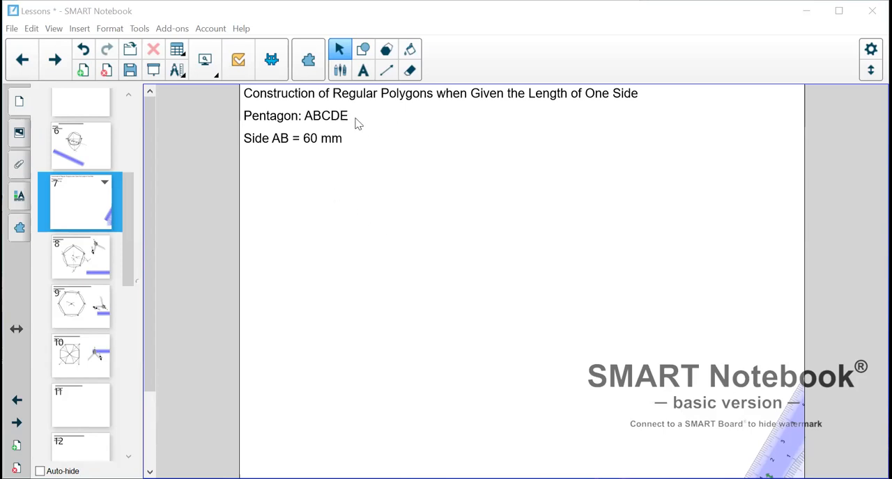
mouse_move(447, 132)
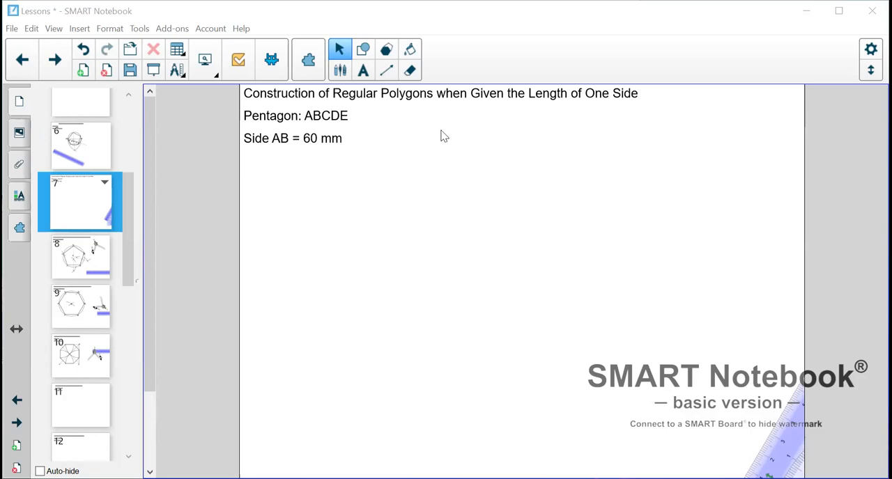
mouse_move(397, 134)
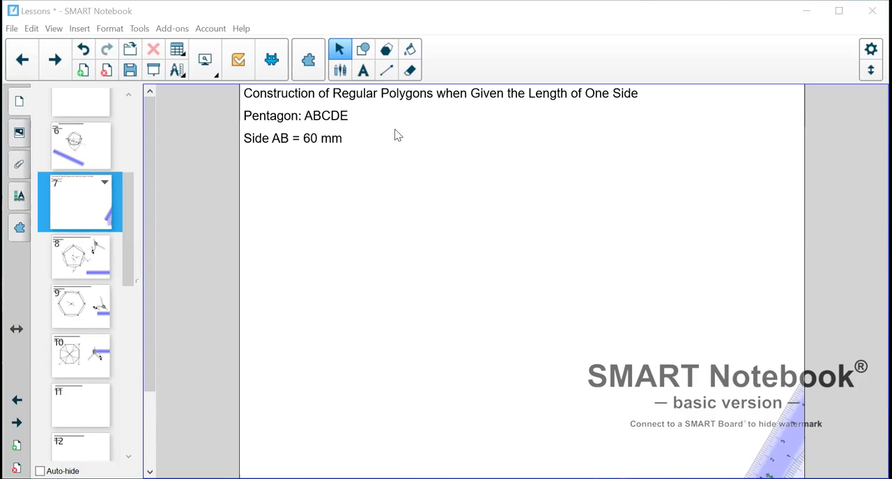
mouse_move(254, 131)
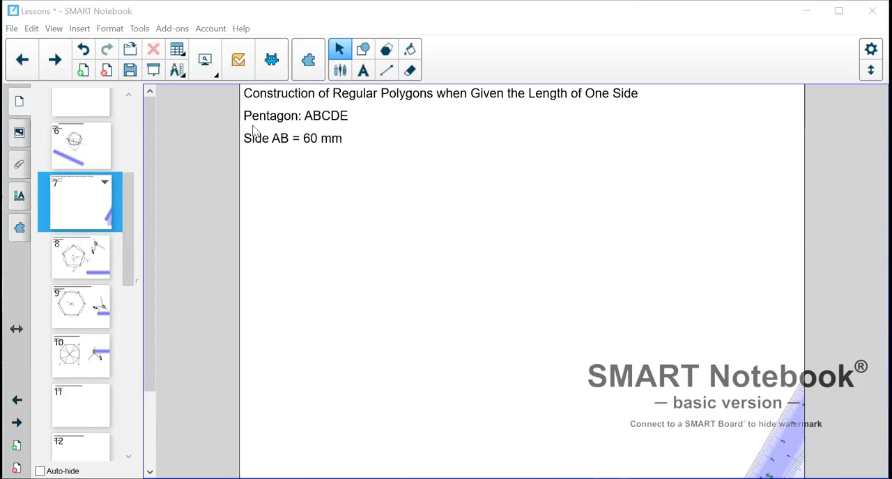
mouse_move(264, 131)
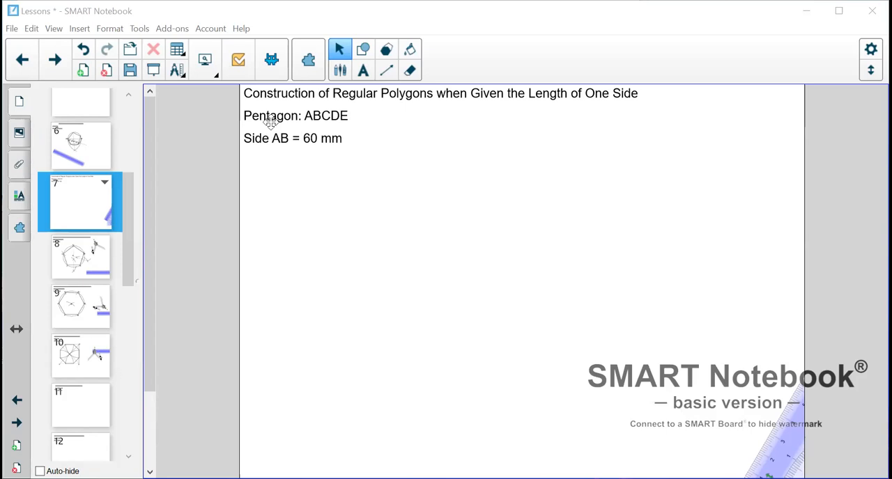
mouse_move(370, 123)
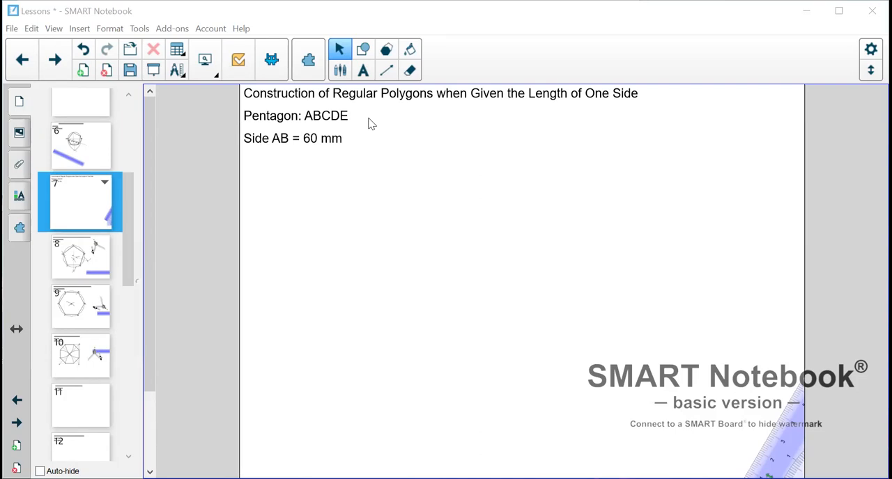
mouse_move(313, 115)
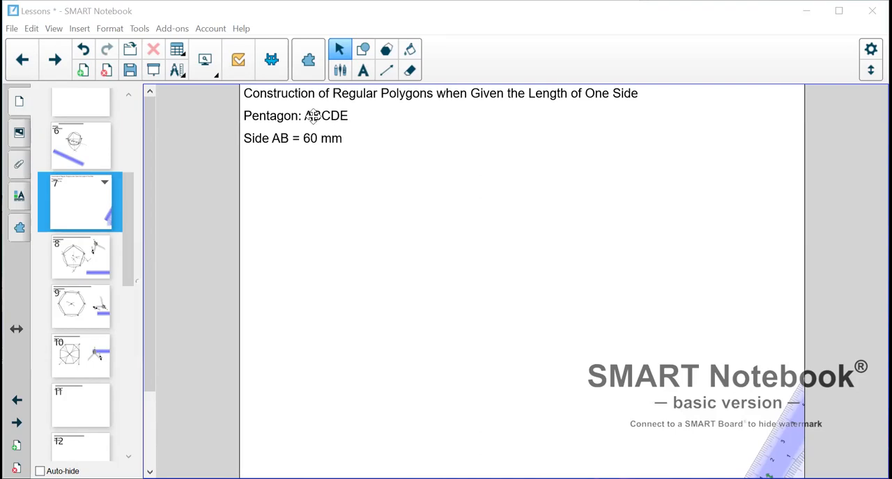
mouse_move(177, 70)
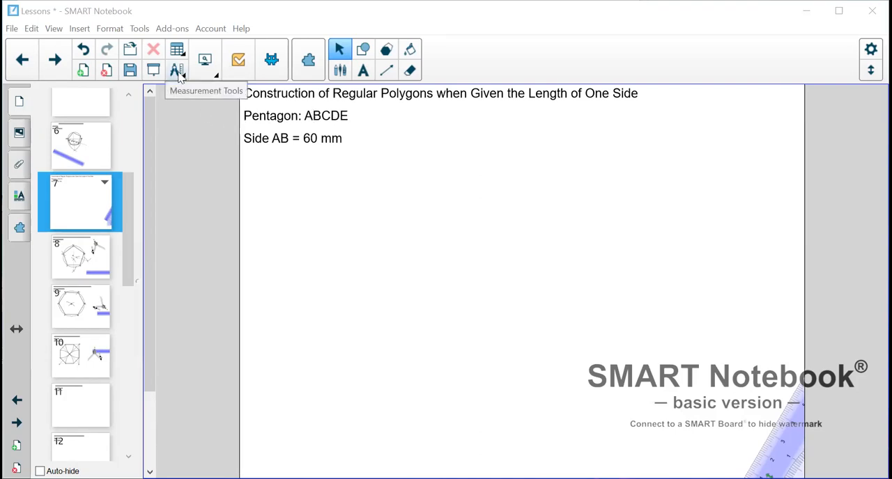
mouse_move(379, 145)
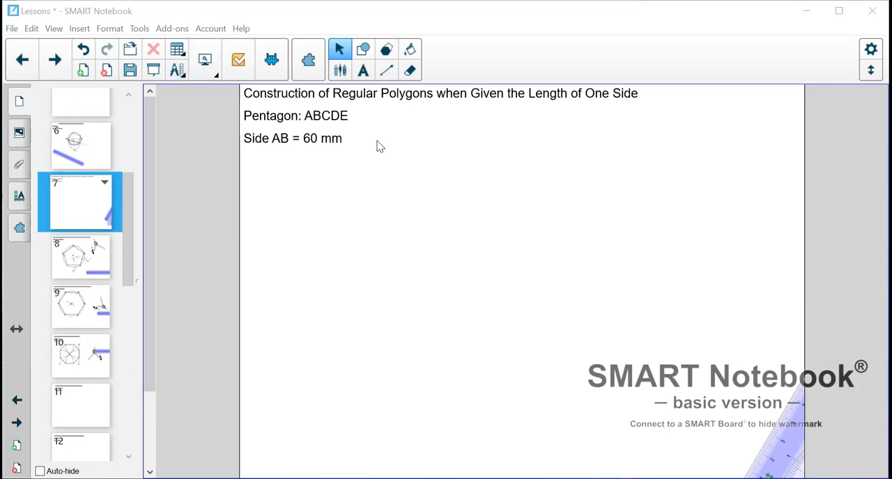
mouse_move(349, 131)
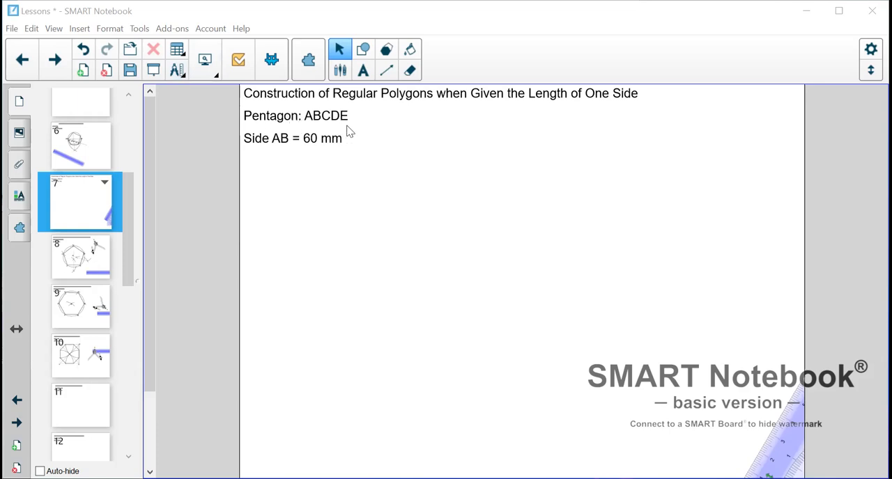
mouse_move(188, 79)
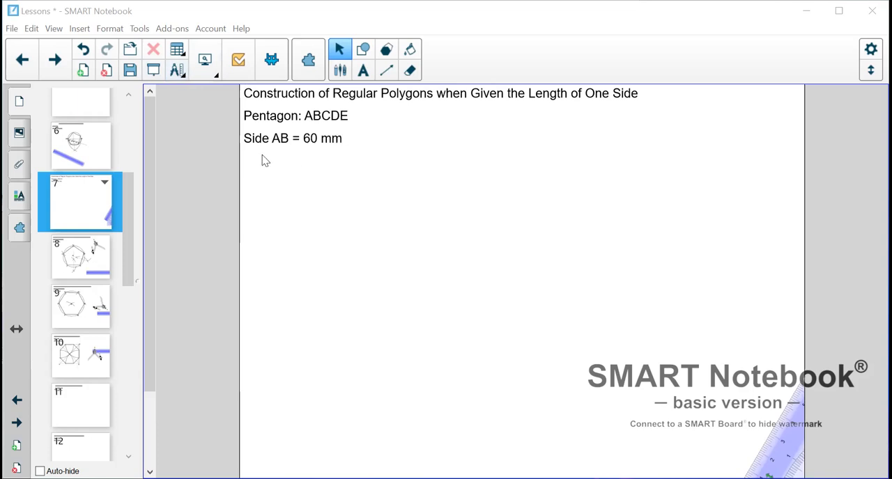
mouse_move(314, 138)
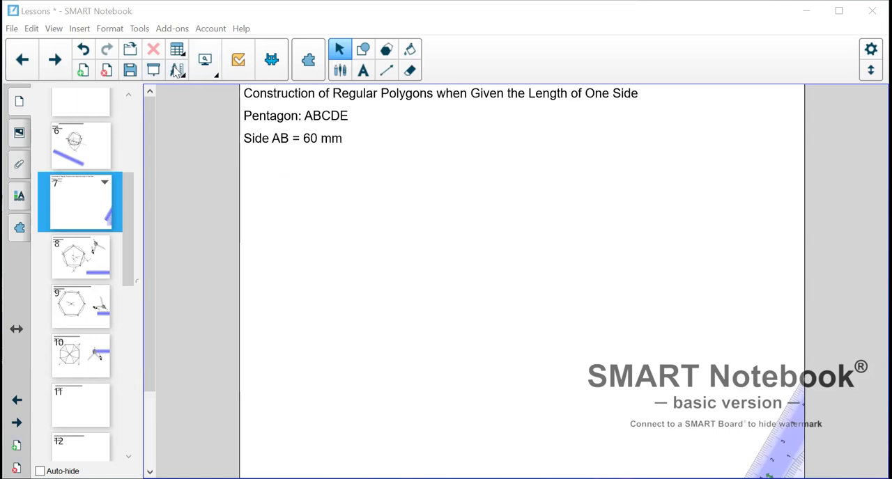
Place a ruler and draw the straight base line for side AB along its edge.
left_click(178, 71)
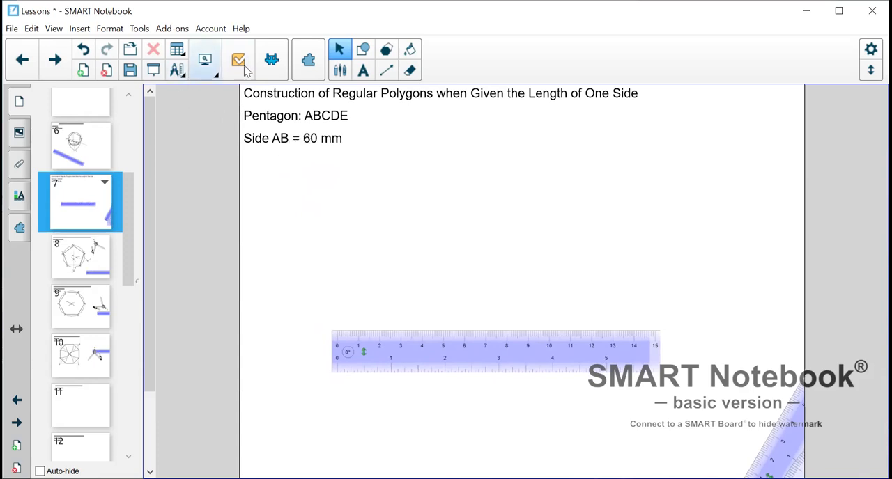
left_click(387, 70)
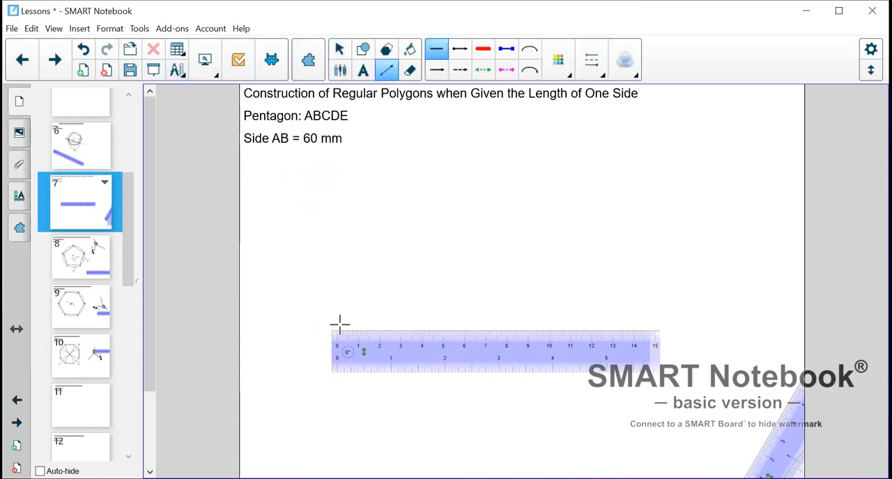
left_click_drag(334, 333, 430, 333)
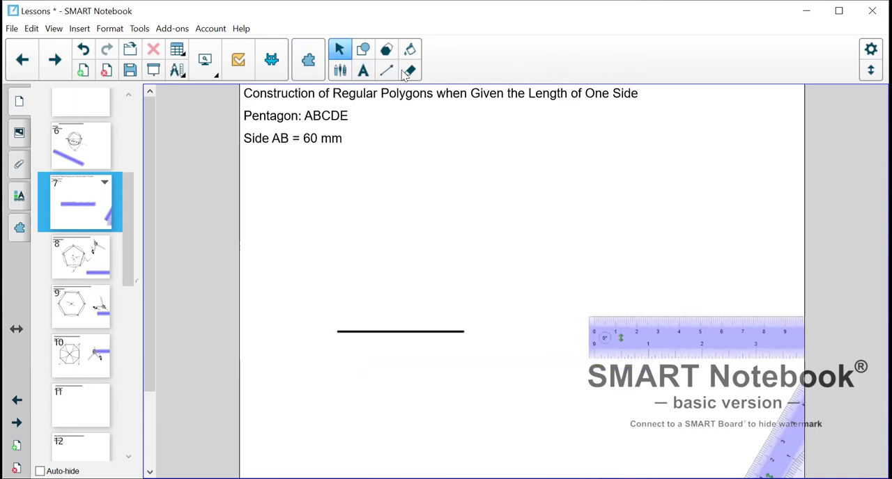
Add text labels A and B at the left and right ends of the base line.
left_click(362, 70)
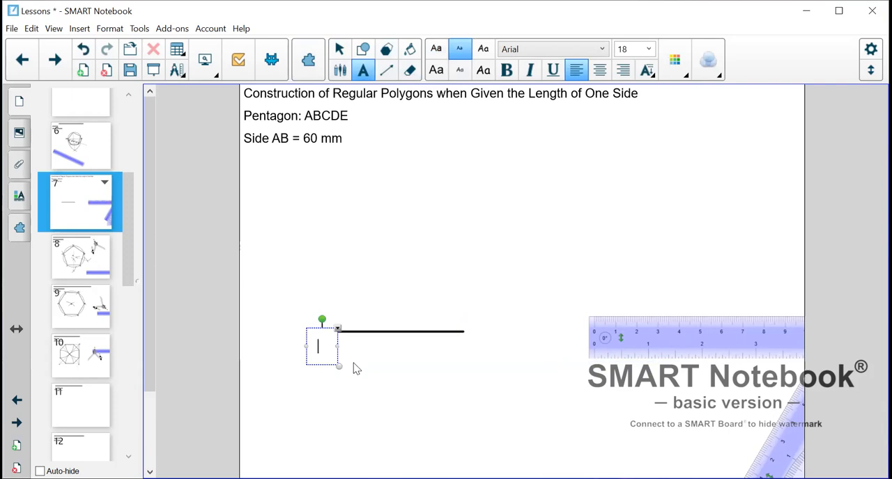
type("A")
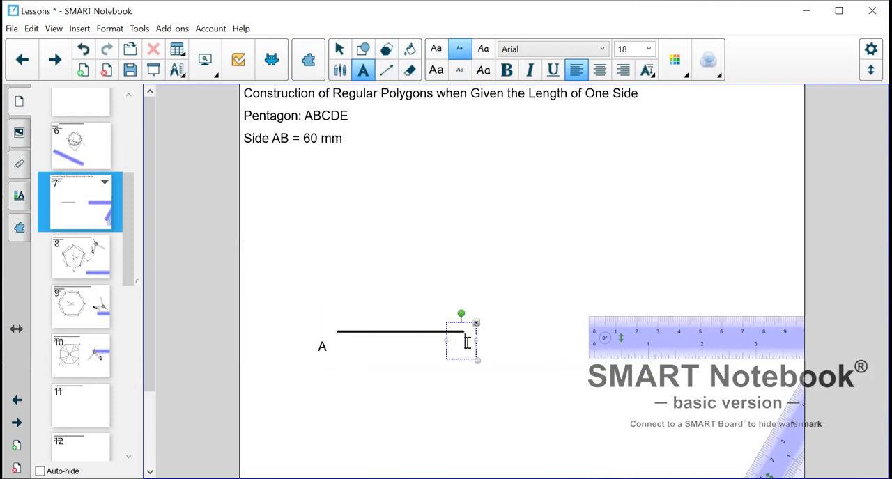
type("B")
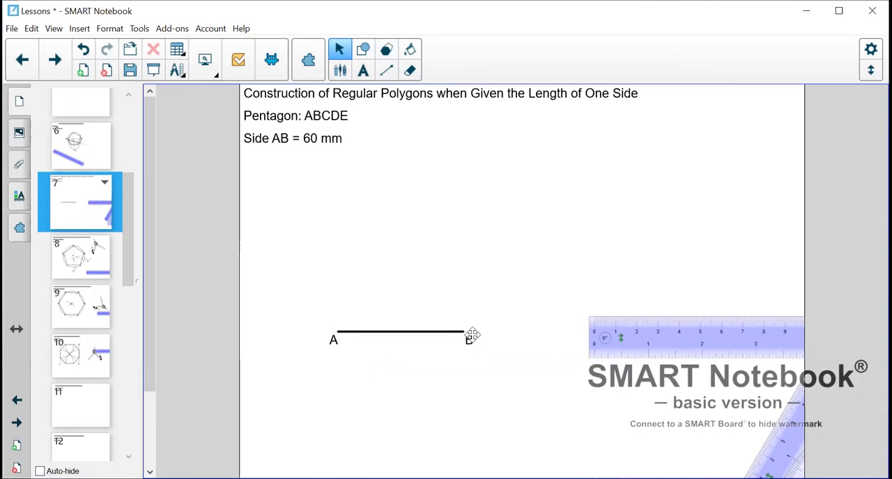
mouse_move(388, 71)
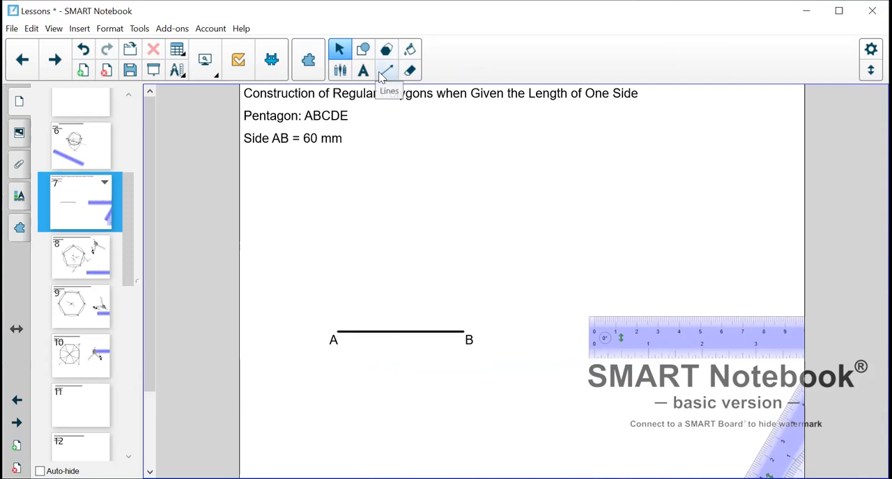
Place the compass on point A and swing an arc centred on A.
left_click(384, 69)
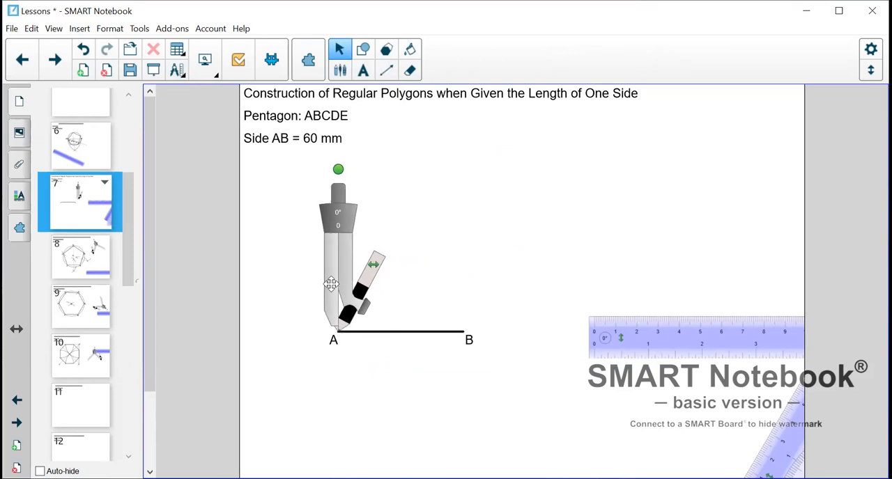
left_click_drag(373, 261, 429, 292)
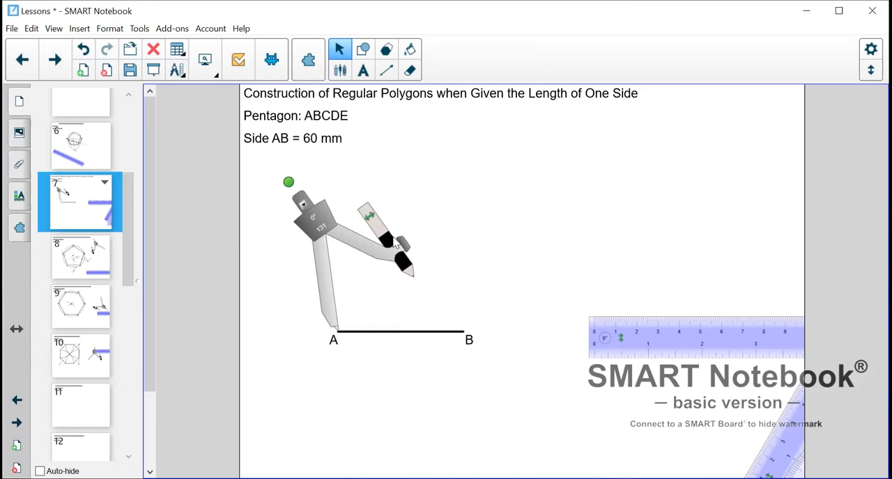
left_click_drag(390, 244, 362, 230)
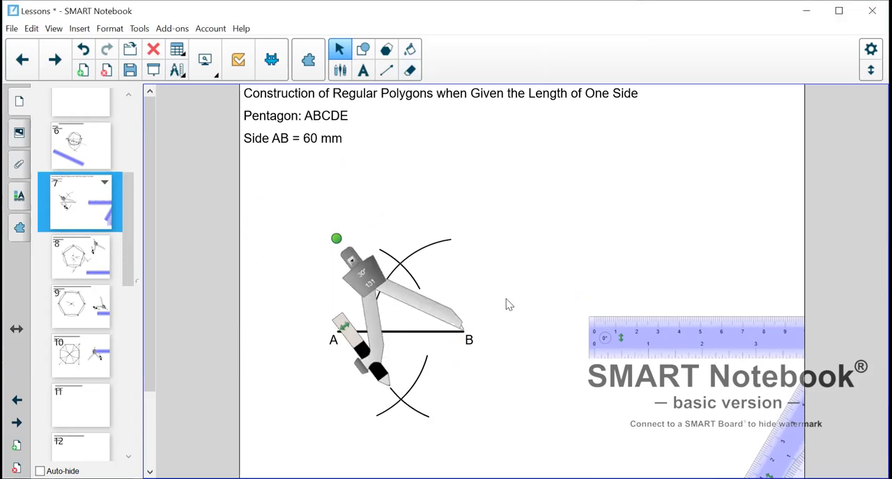
mouse_move(364, 287)
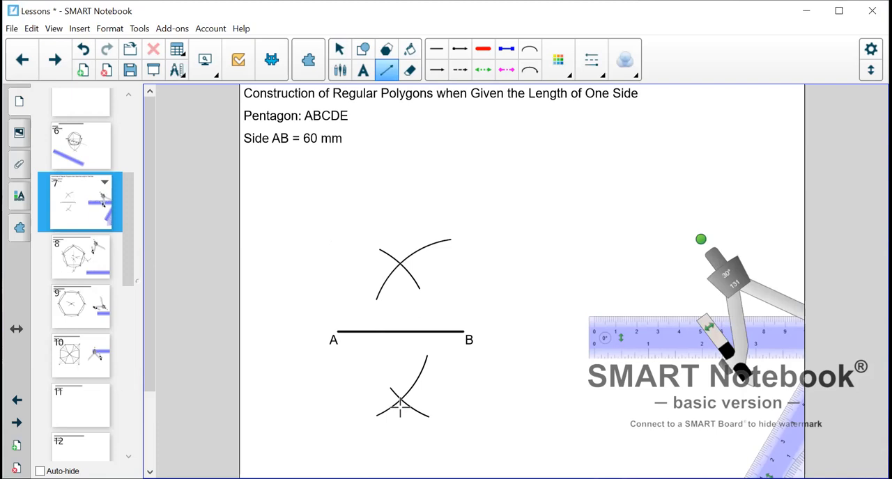
Draw a vertical line through both arc crossings, bisecting AB at right angles.
left_click_drag(400, 230, 400, 421)
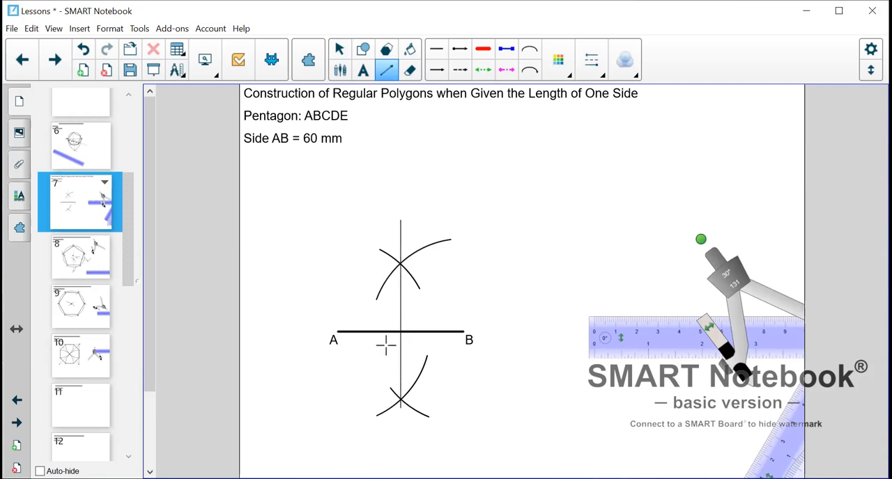
left_click(83, 54)
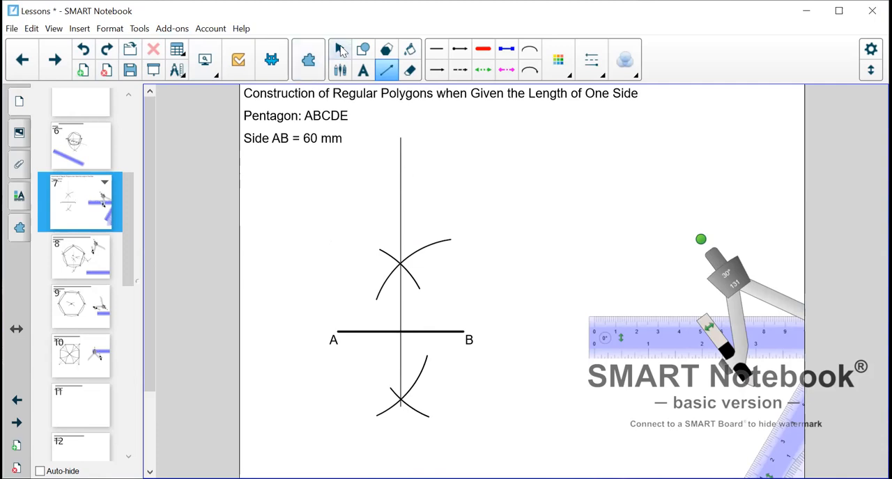
left_click(340, 49)
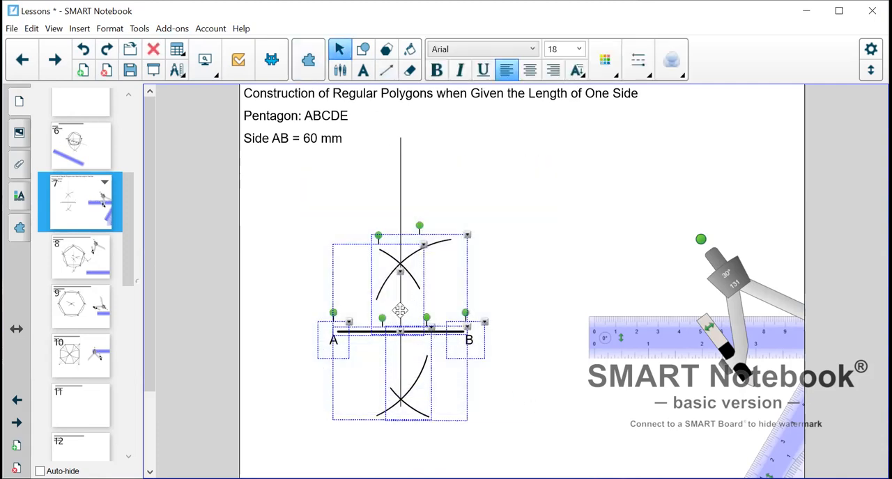
Move the construction down and right, then centre a protractor on point A.
left_click_drag(401, 311, 456, 350)
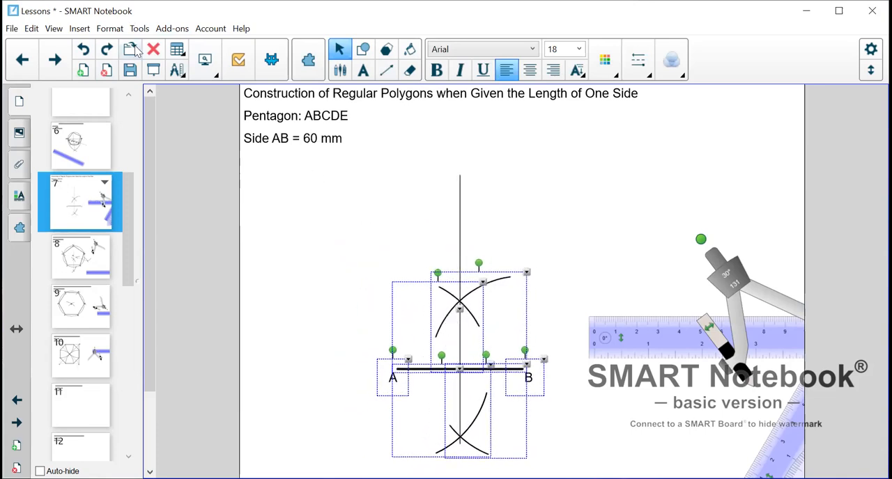
left_click(406, 271)
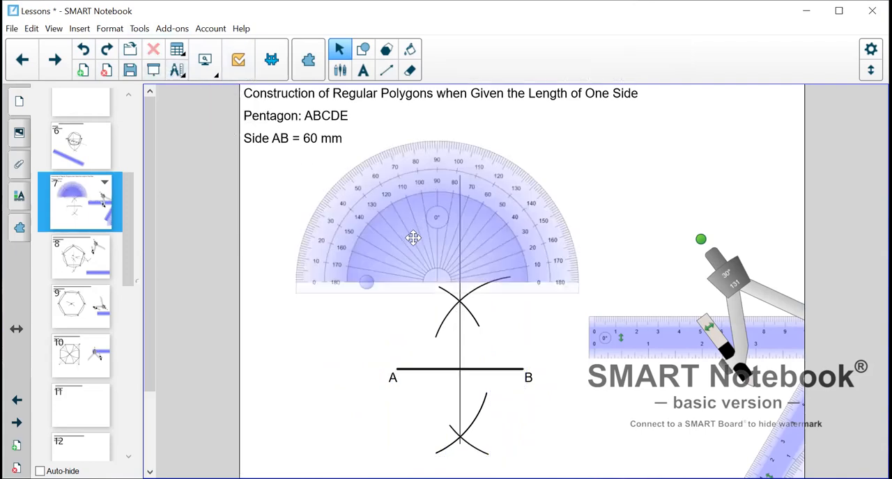
left_click_drag(413, 237, 374, 312)
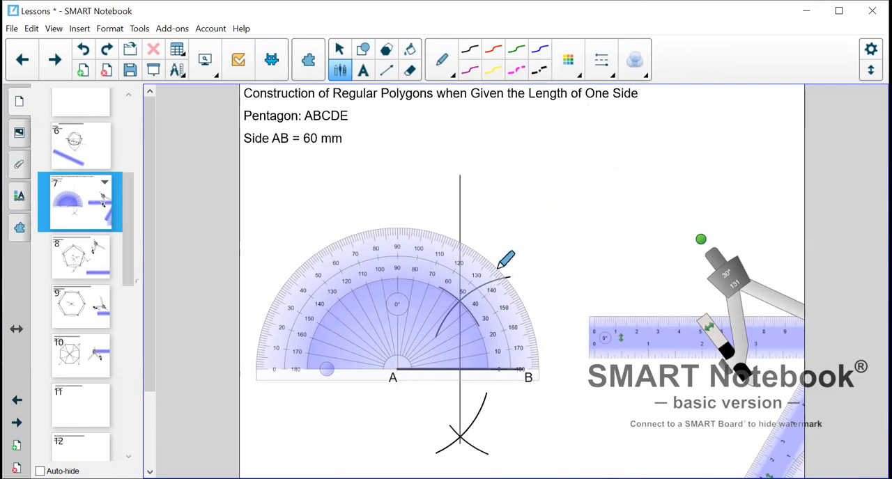
mouse_move(478, 240)
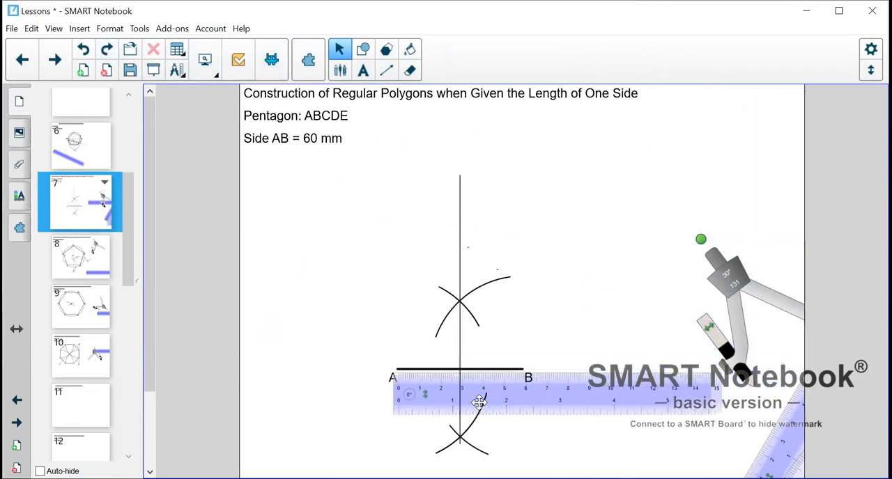
Rotate the ruler from A through the first angle mark, then the steeper one.
left_click_drag(479, 402, 551, 261)
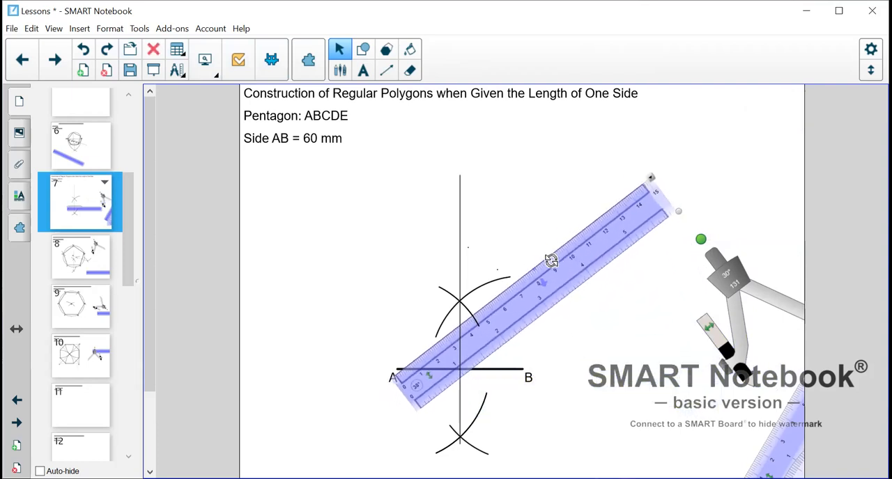
left_click_drag(551, 262, 556, 237)
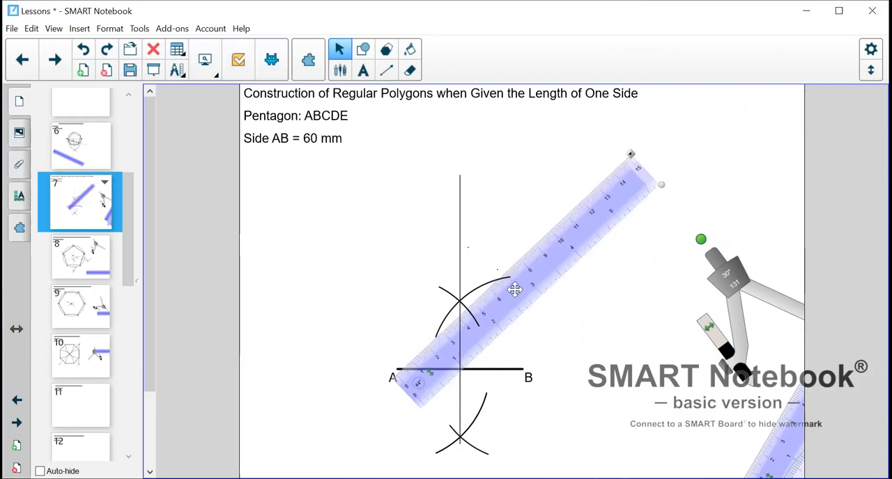
left_click_drag(514, 290, 521, 279)
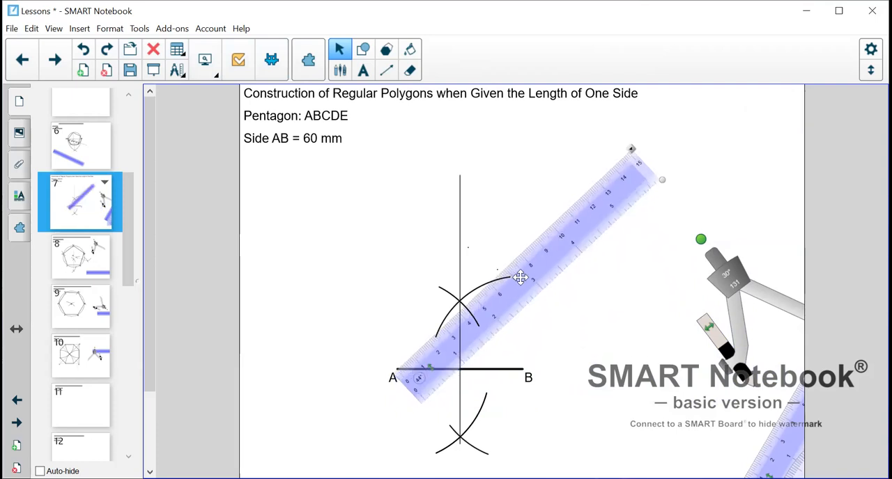
left_click_drag(520, 278, 534, 248)
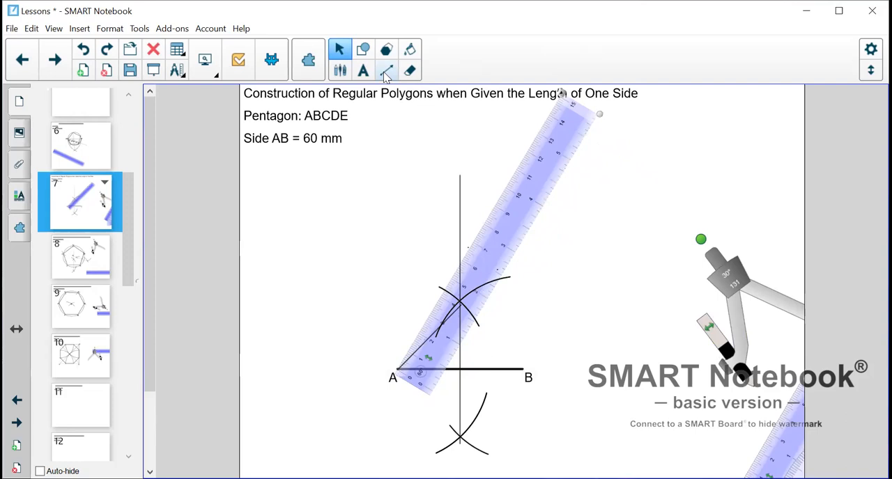
left_click(385, 68)
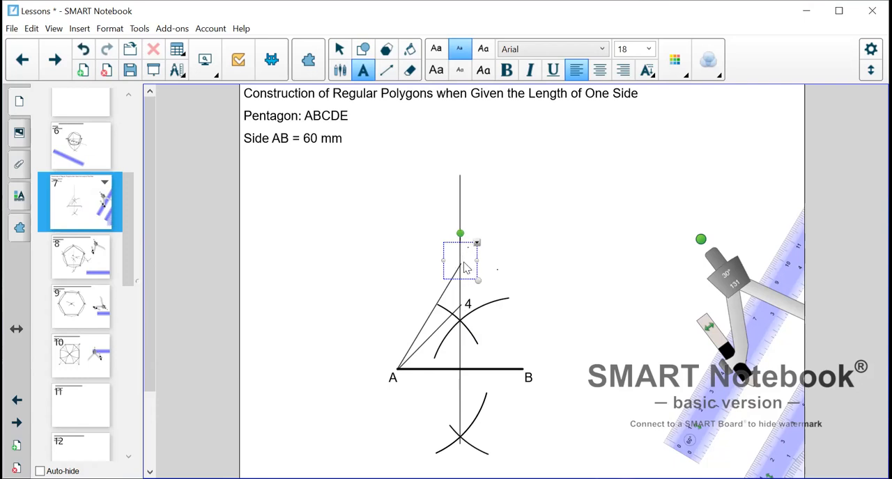
Type the label 6 beside the upper crossing on the bisector.
type("0")
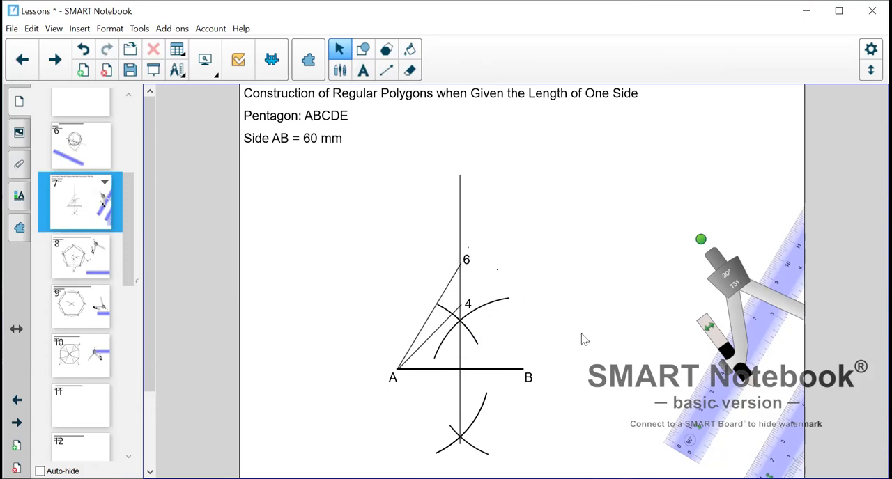
mouse_move(570, 341)
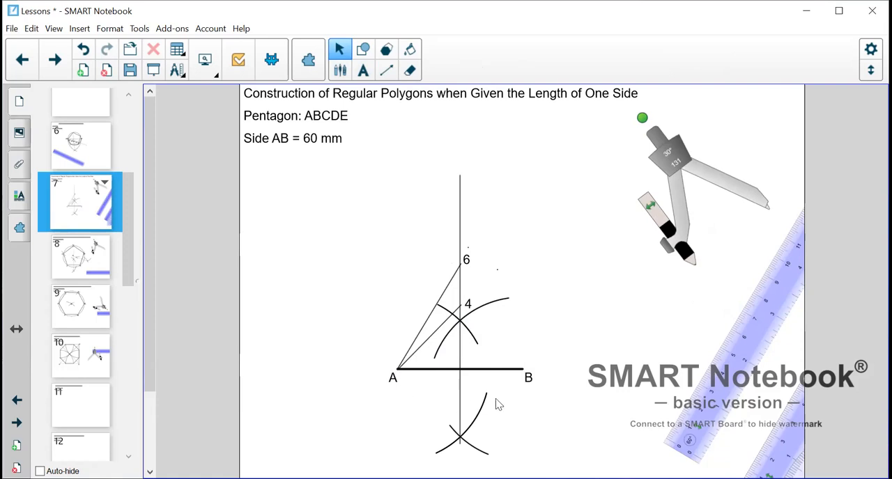
mouse_move(395, 371)
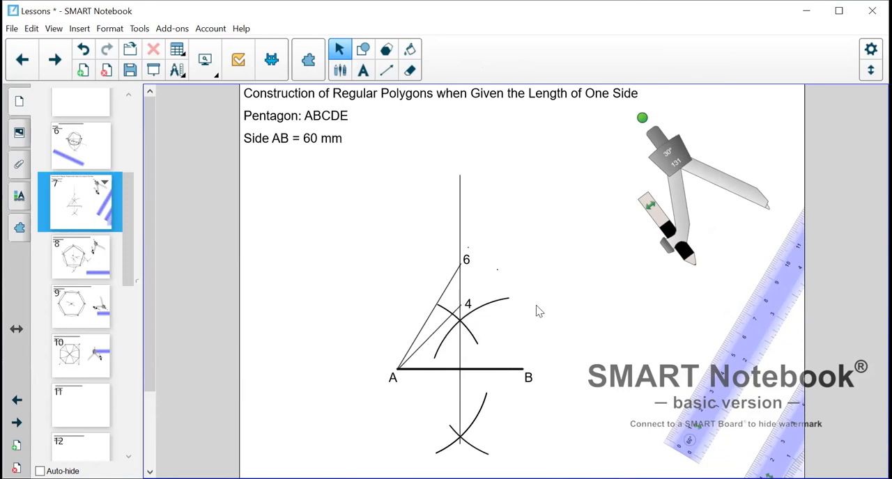
mouse_move(503, 172)
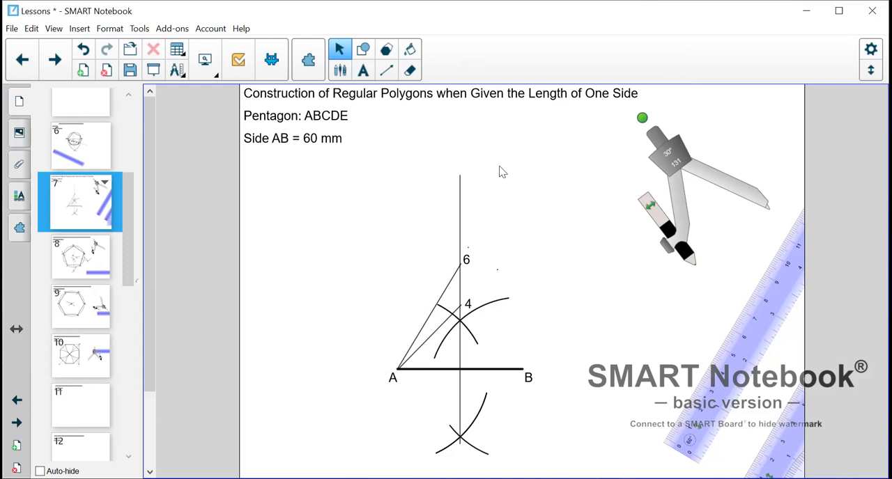
mouse_move(539, 387)
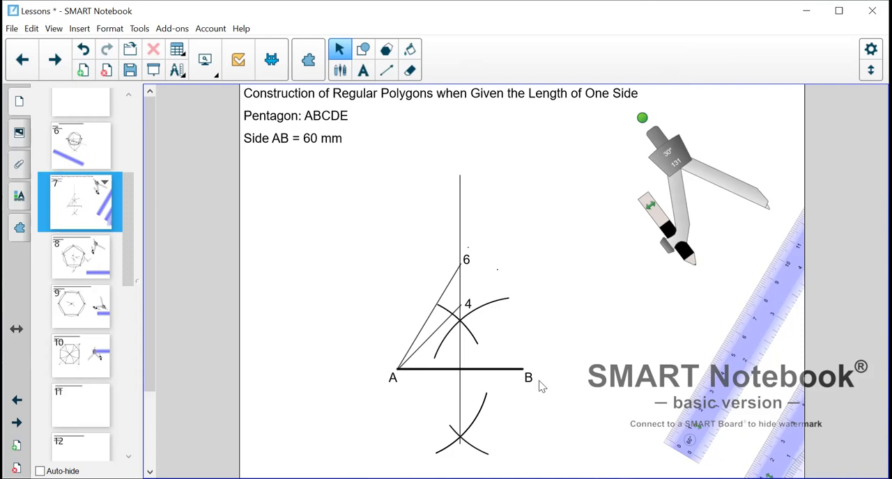
mouse_move(472, 353)
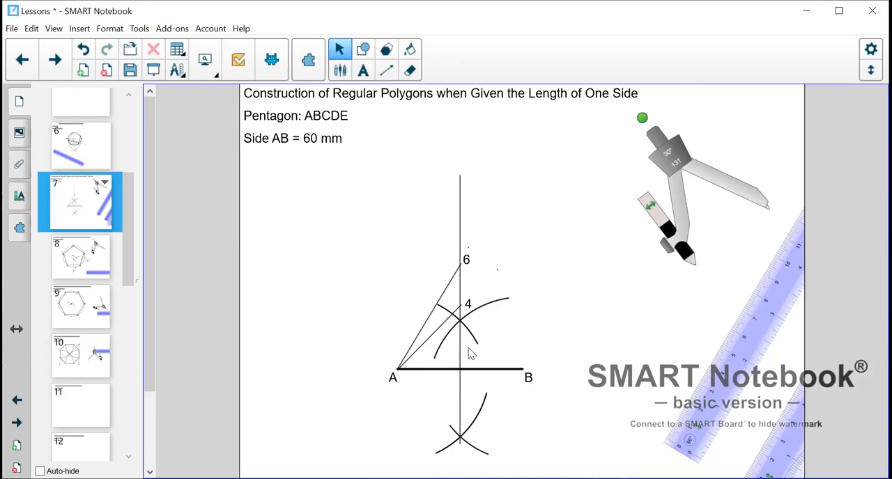
mouse_move(475, 355)
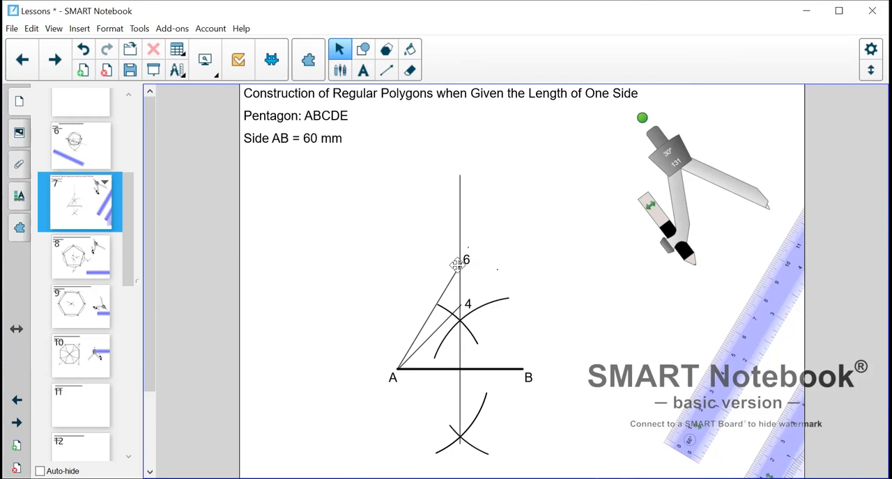
mouse_move(477, 293)
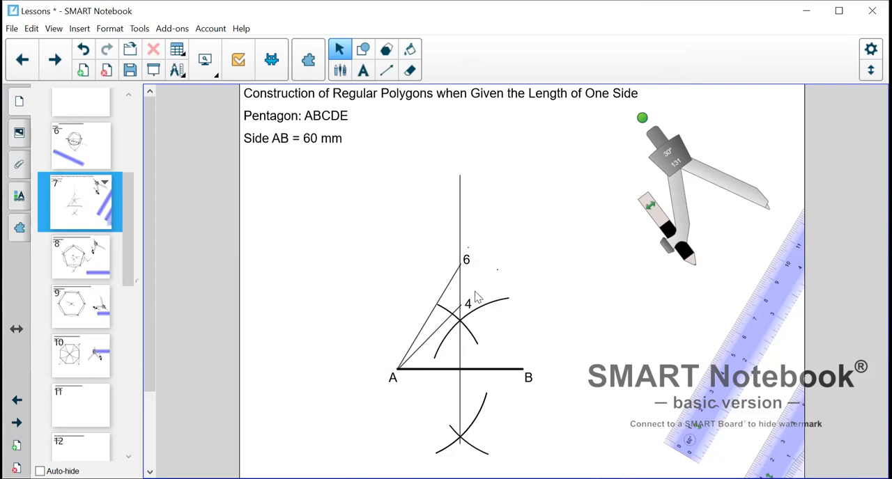
mouse_move(473, 287)
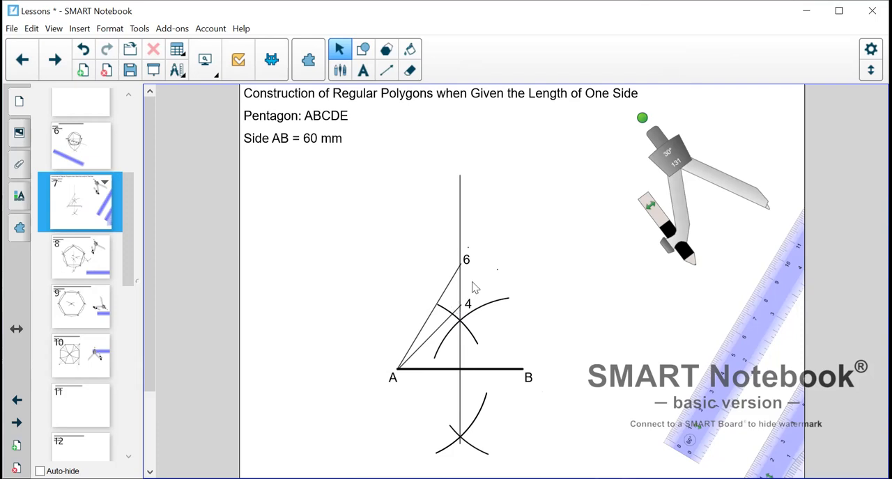
mouse_move(592, 235)
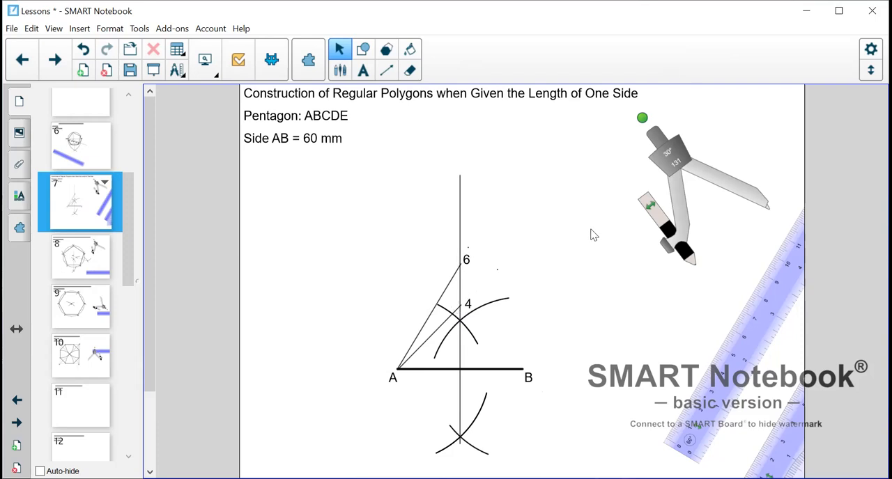
mouse_move(496, 287)
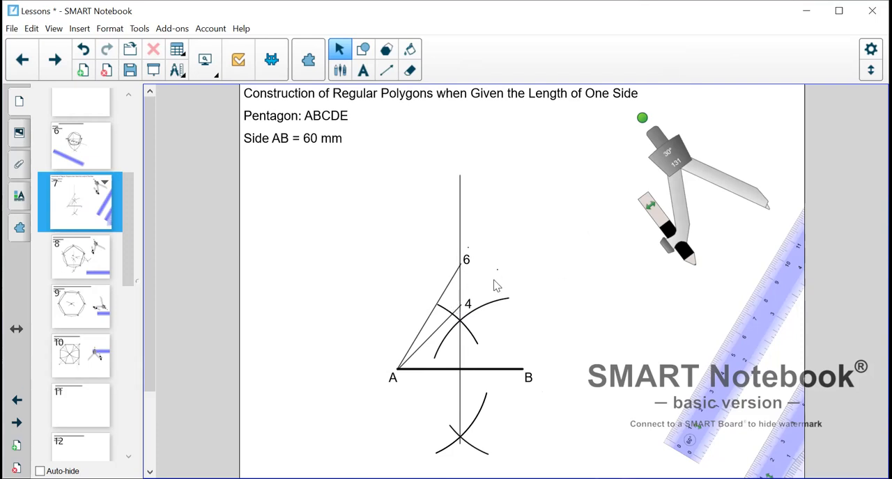
mouse_move(509, 283)
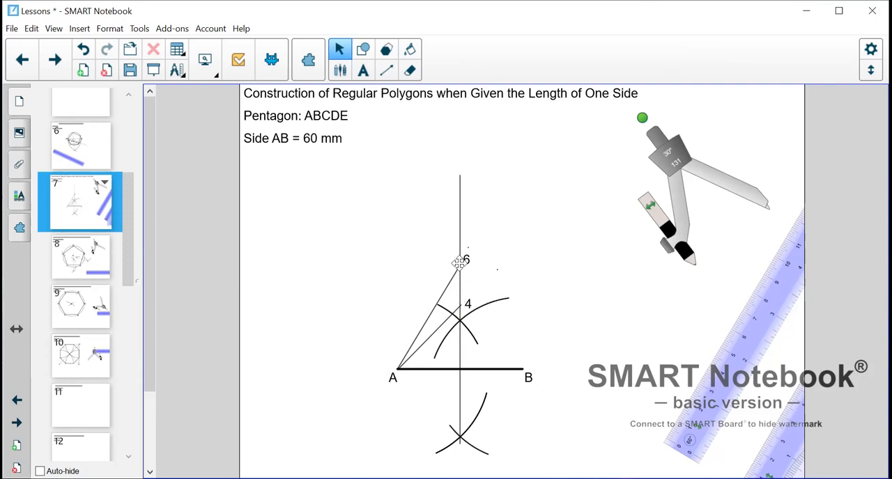
mouse_move(667, 156)
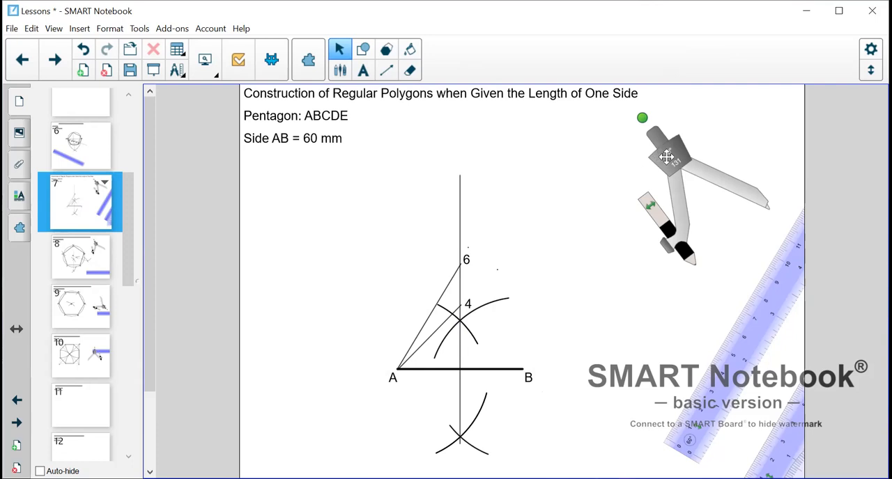
Swing crossing compass arcs from points 4 and 6 on both sides of the bisector.
left_click_drag(665, 156, 613, 230)
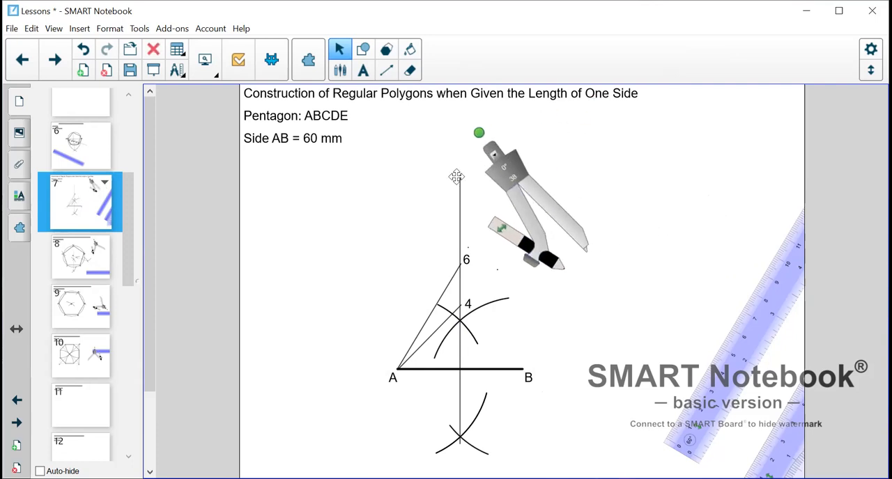
left_click_drag(479, 132, 348, 144)
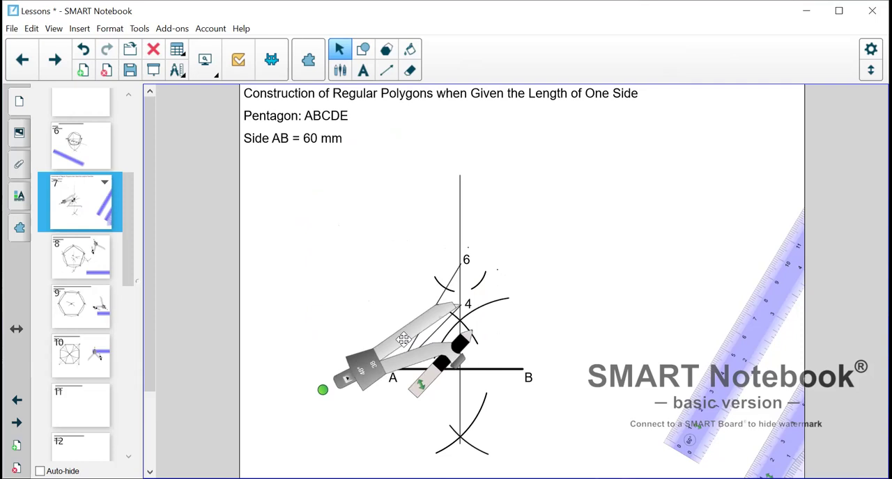
left_click_drag(404, 340, 435, 310)
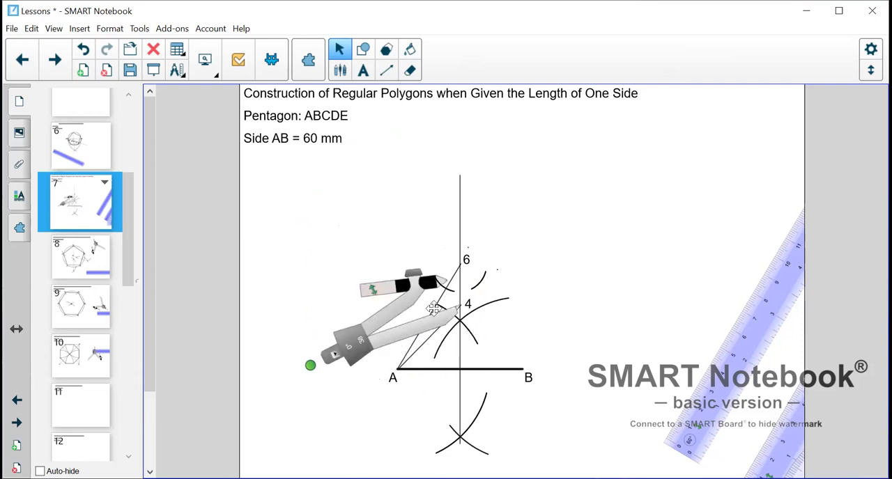
left_click_drag(310, 365, 324, 390)
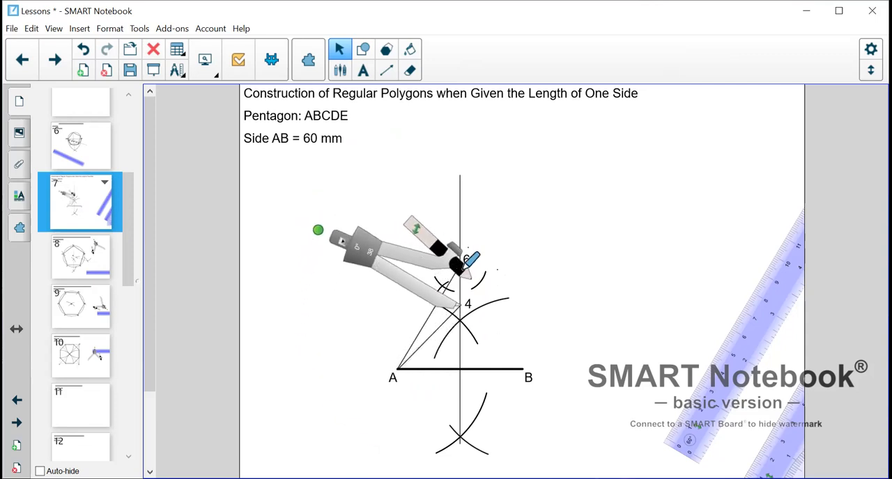
left_click_drag(317, 230, 360, 180)
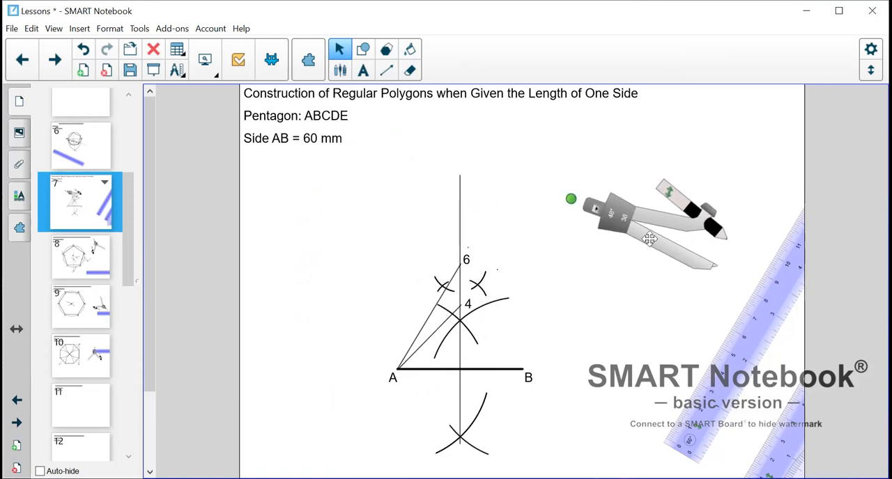
left_click(388, 70)
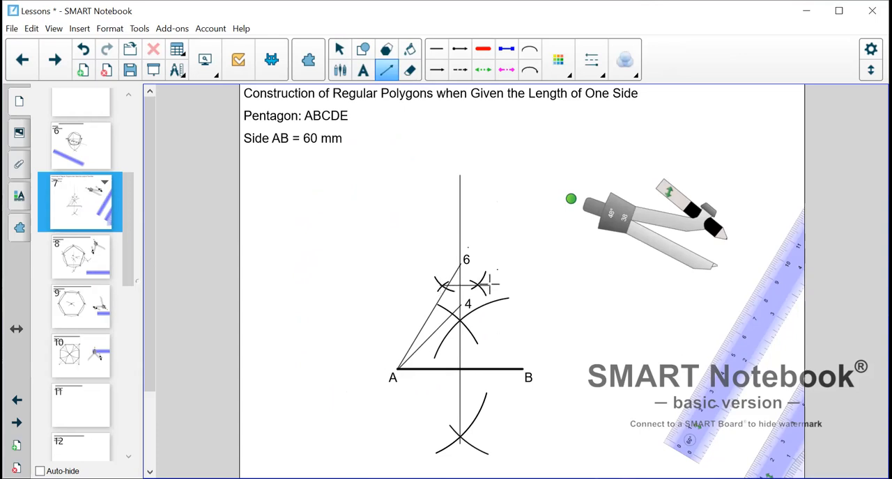
mouse_move(342, 52)
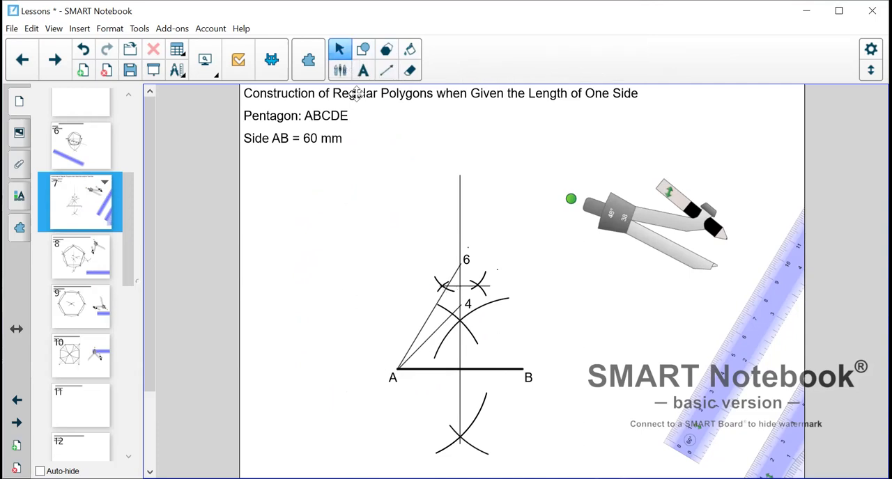
Mark the midpoint between points 4 and 6 with the label 5.
left_click(363, 70)
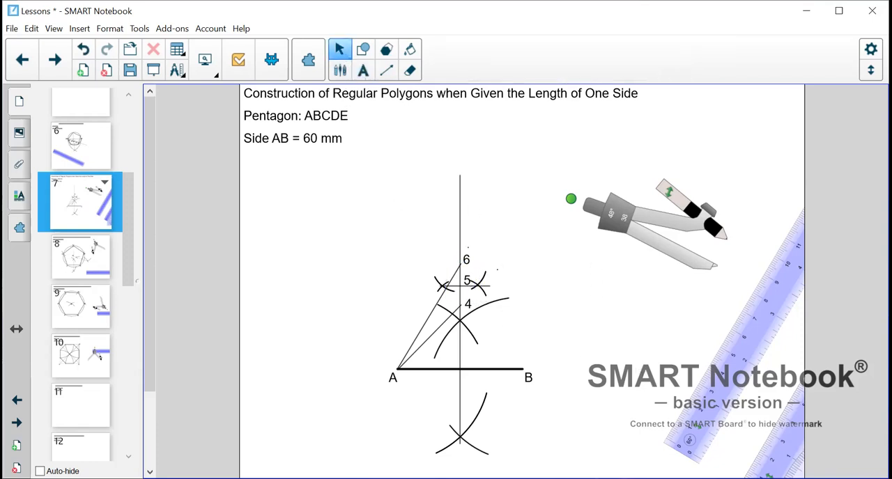
mouse_move(605, 220)
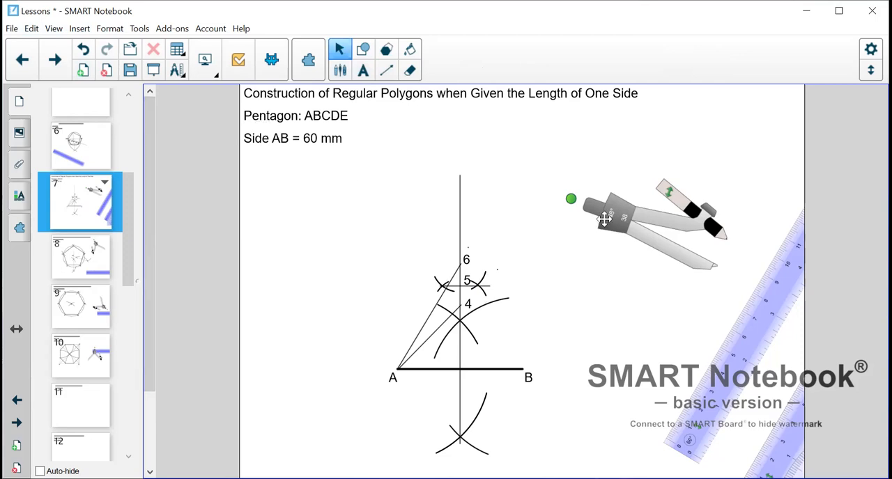
Set compass radius 5–A, draw the circle through A and B, and mark arcs on it.
left_click_drag(606, 220, 348, 239)
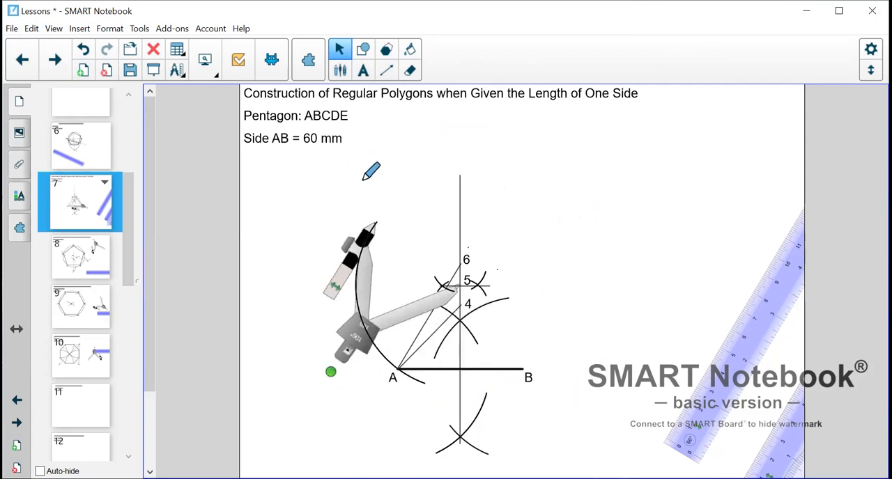
left_click_drag(331, 371, 351, 396)
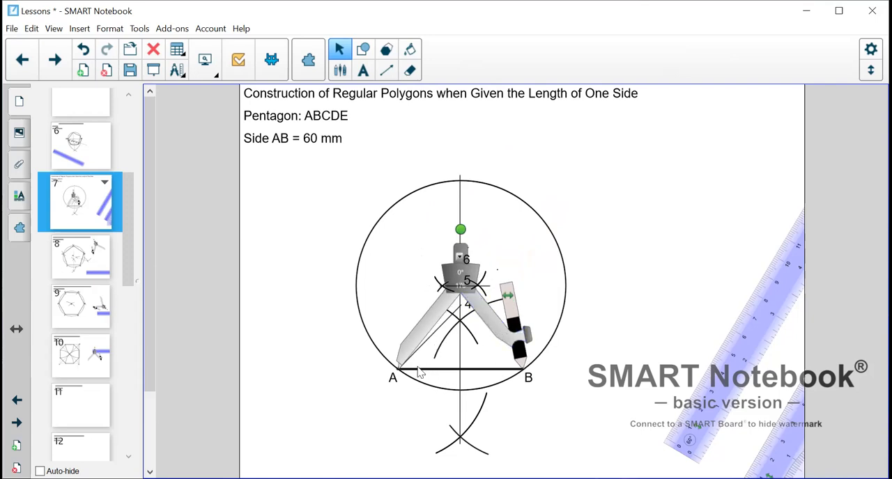
mouse_move(275, 161)
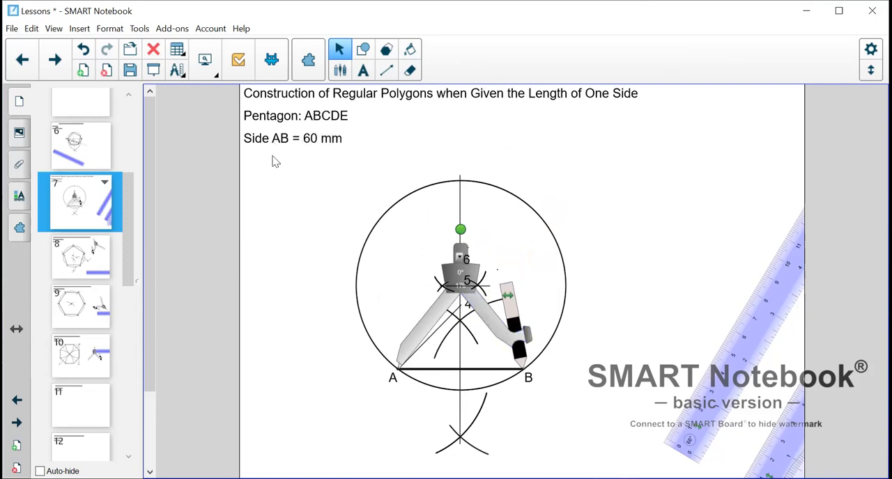
mouse_move(467, 257)
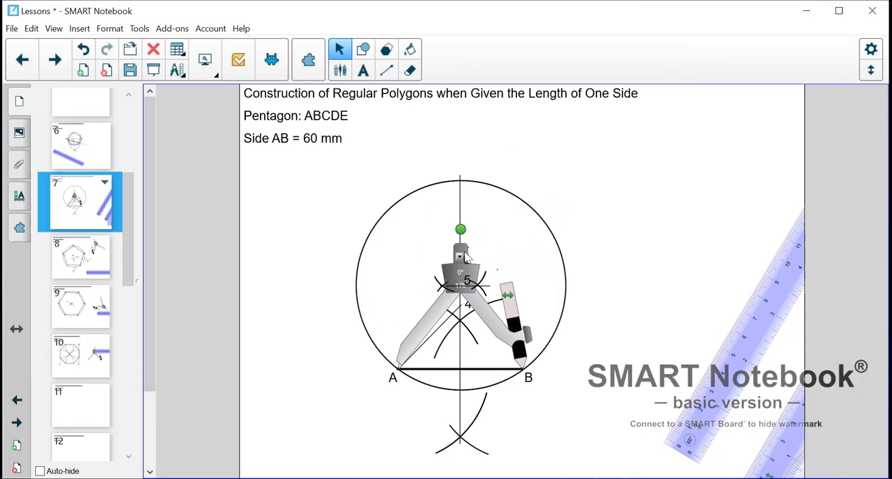
left_click_drag(460, 230, 285, 265)
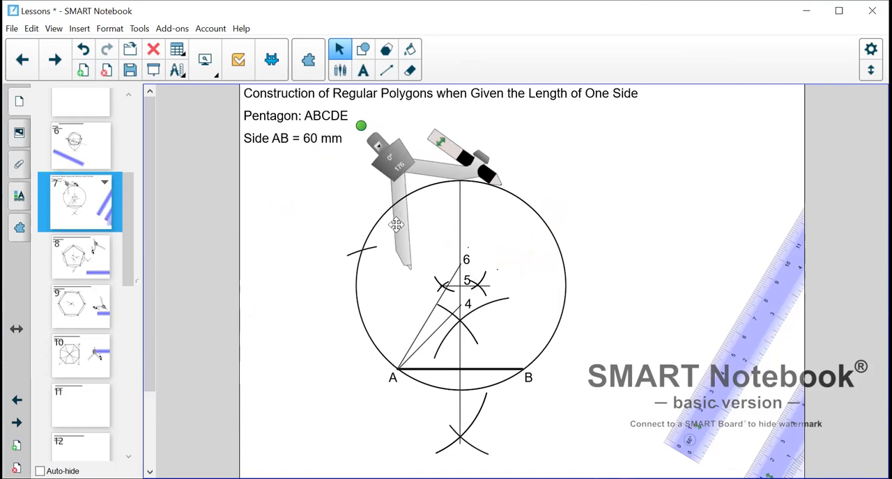
left_click_drag(396, 224, 354, 202)
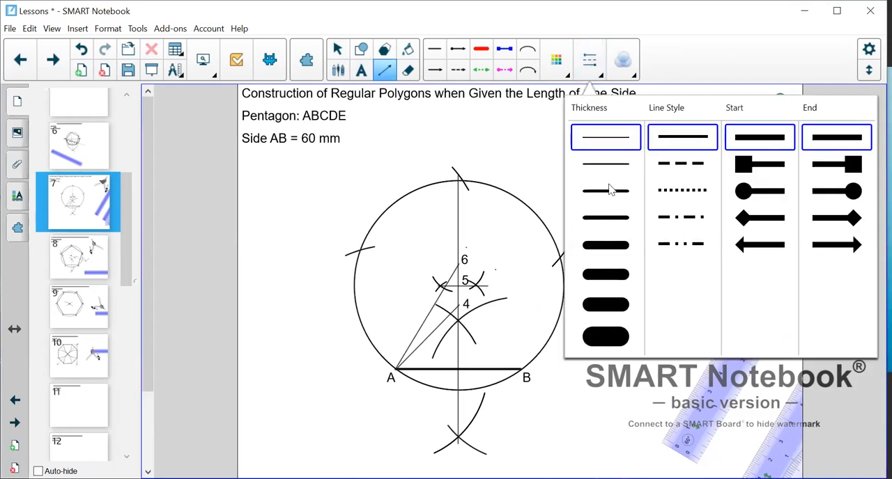
With a thicker line, draw the sides joining the arc marks around the circle into pentagon ABCDE.
left_click(605, 191)
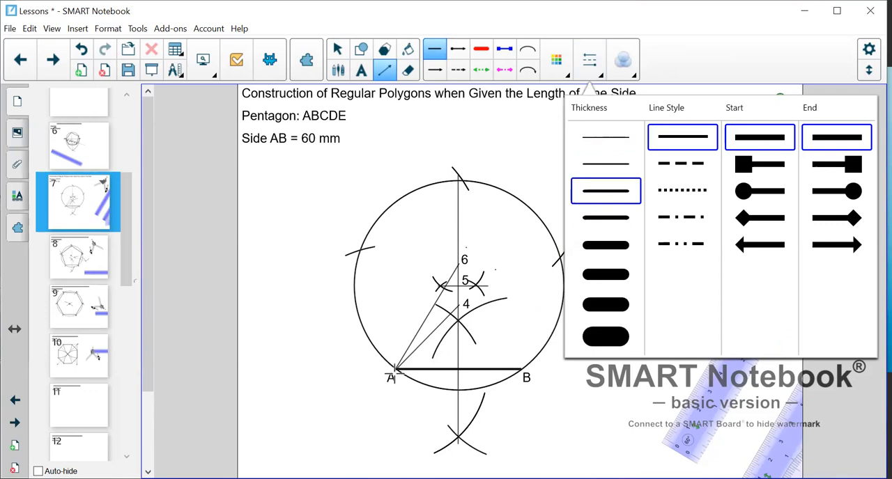
mouse_move(369, 269)
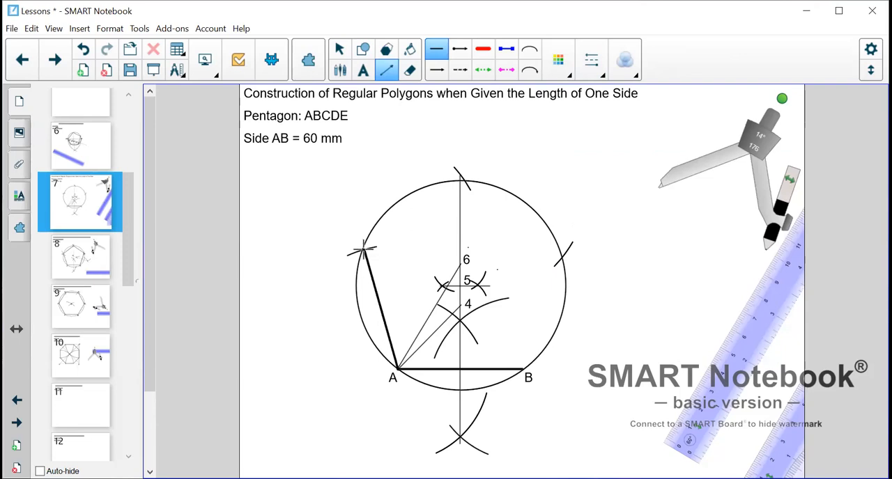
left_click_drag(359, 254, 449, 188)
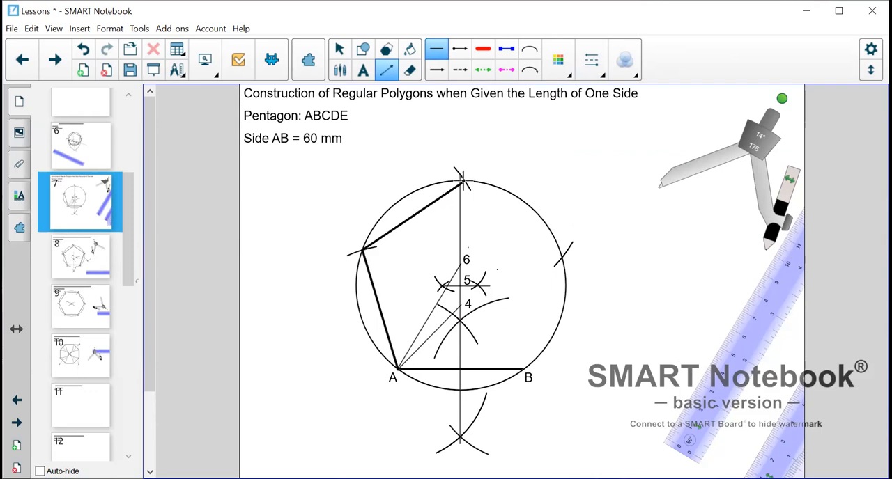
left_click_drag(461, 183, 561, 257)
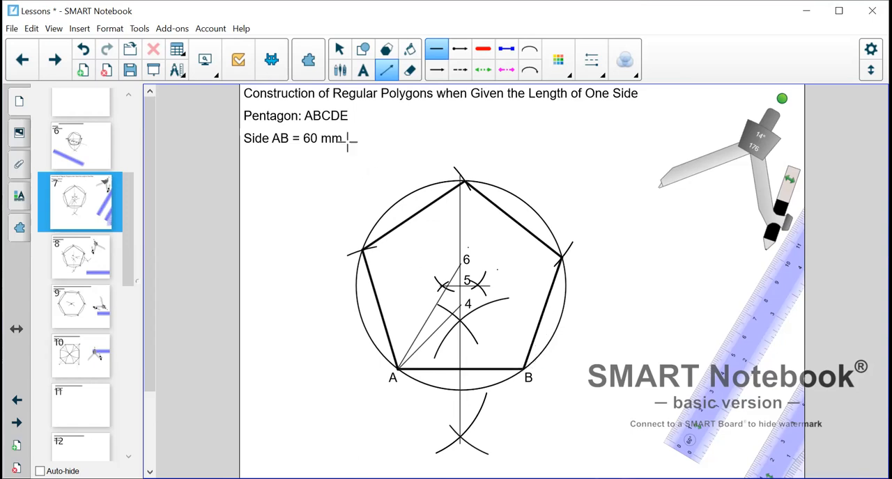
Add text labels C, D and E beside the pentagon's remaining vertices.
left_click(341, 46)
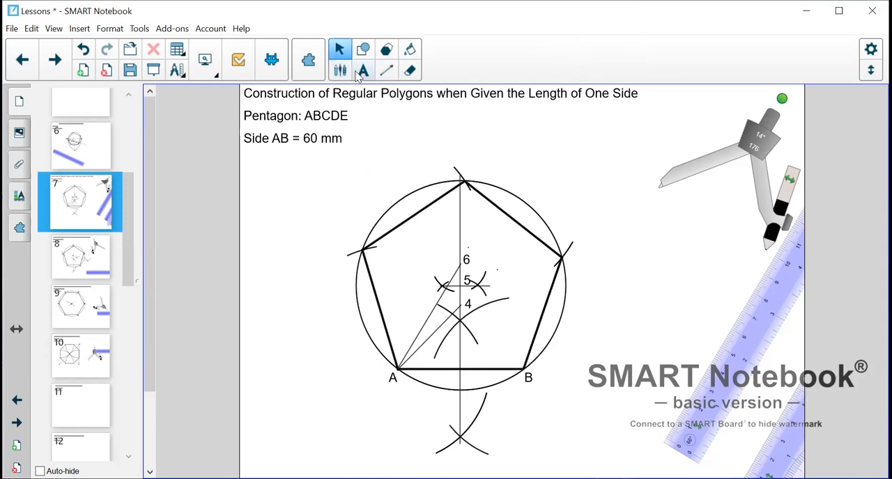
left_click(362, 68)
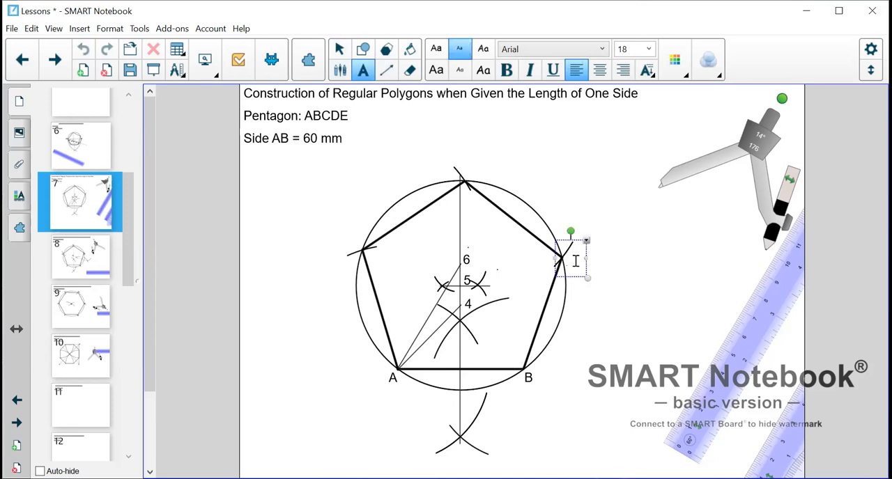
type("C")
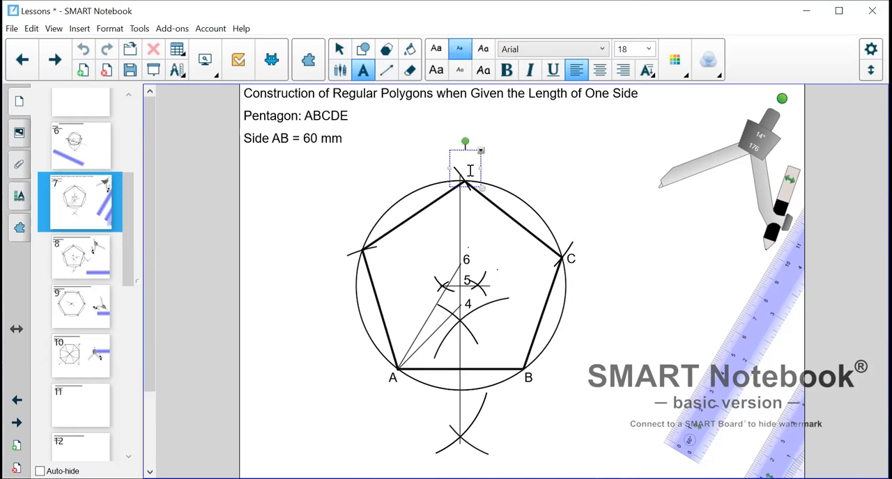
type("D")
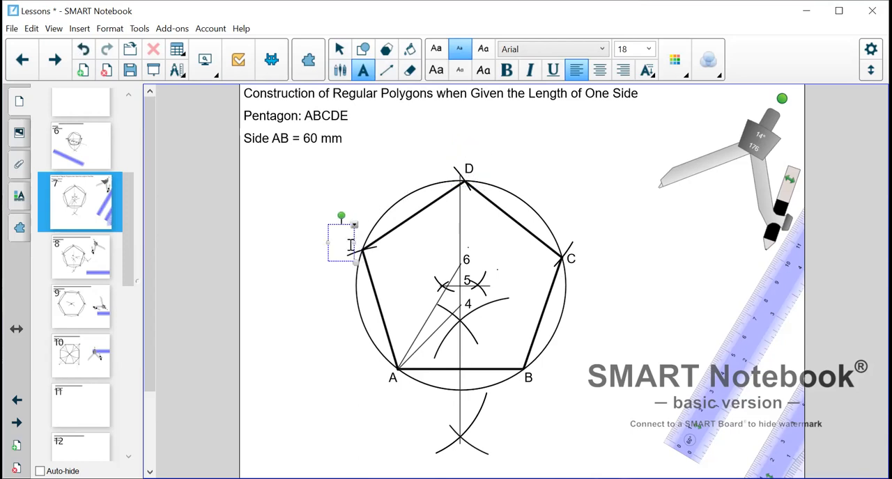
type("E")
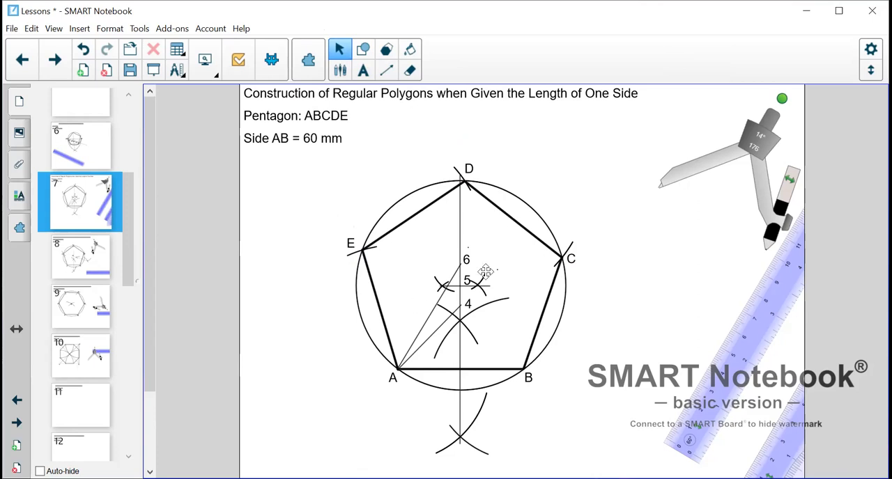
mouse_move(469, 249)
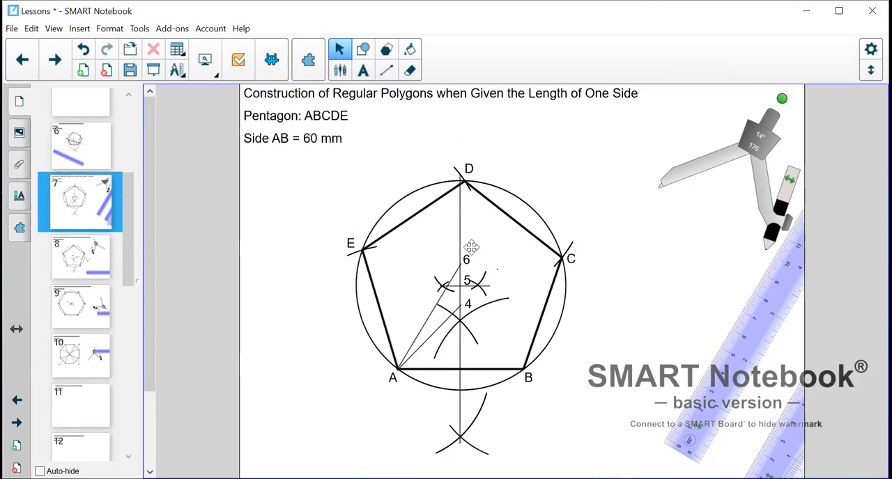
mouse_move(492, 236)
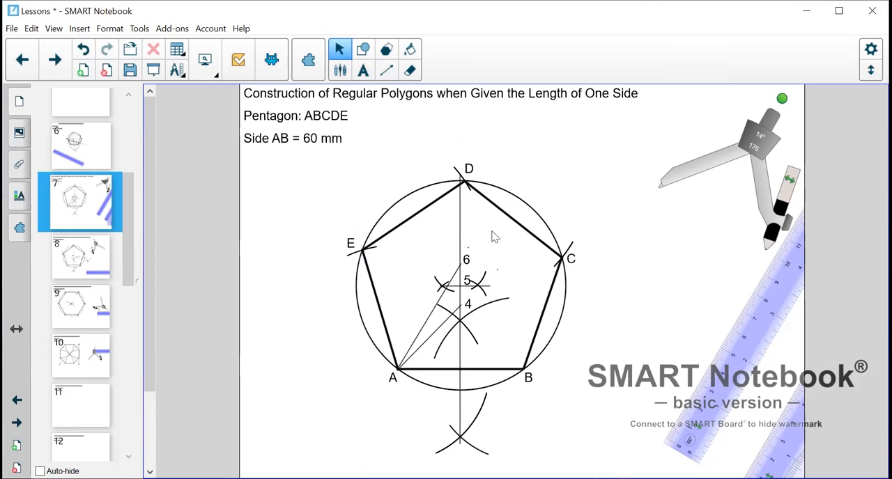
mouse_move(471, 246)
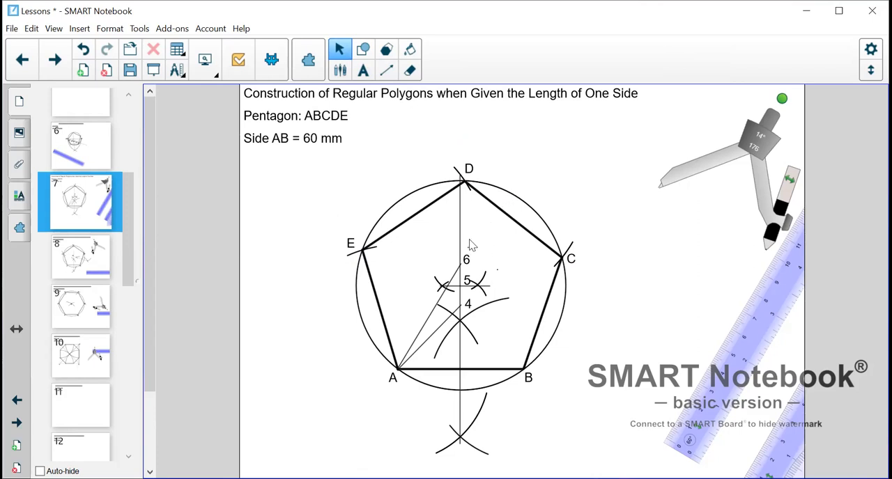
mouse_move(383, 248)
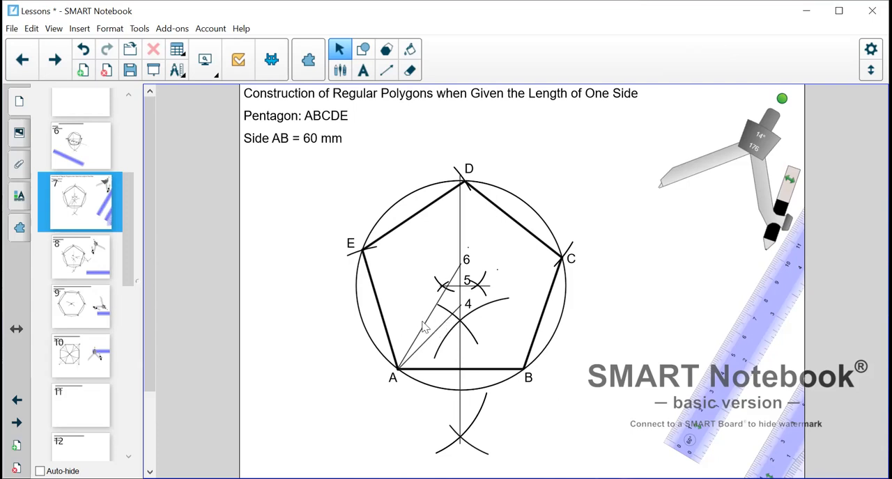
mouse_move(406, 319)
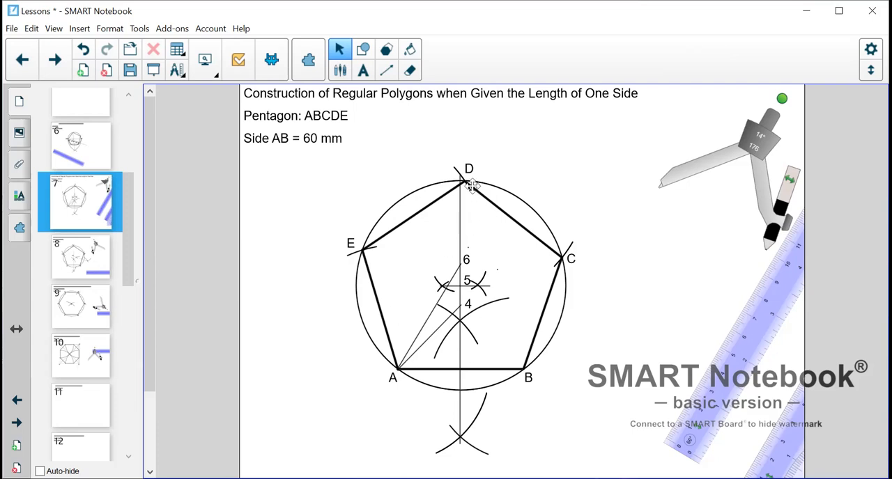
mouse_move(359, 262)
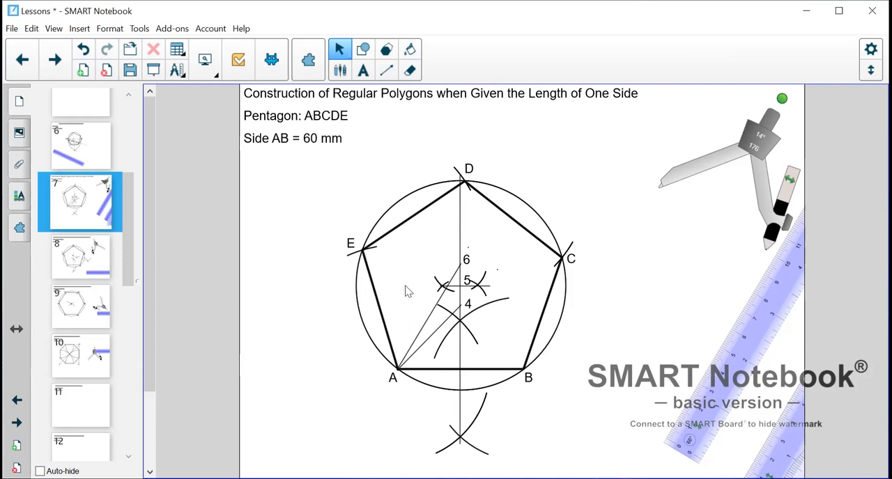
mouse_move(587, 263)
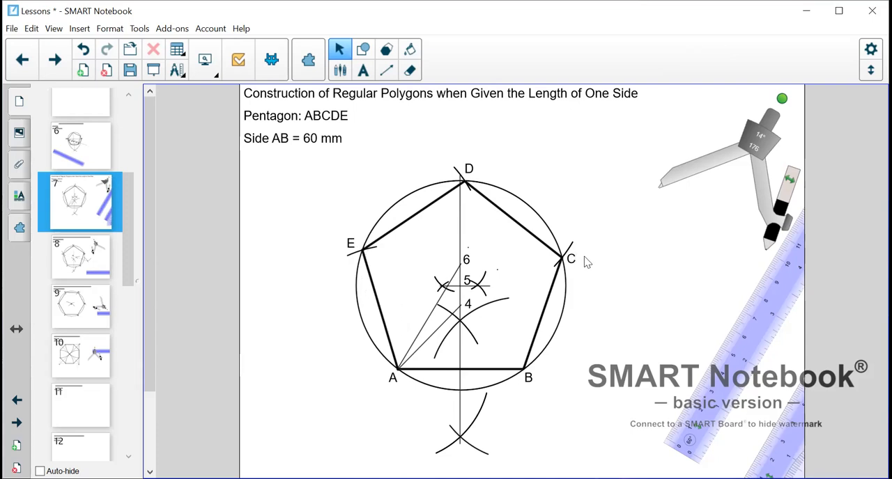
mouse_move(627, 332)
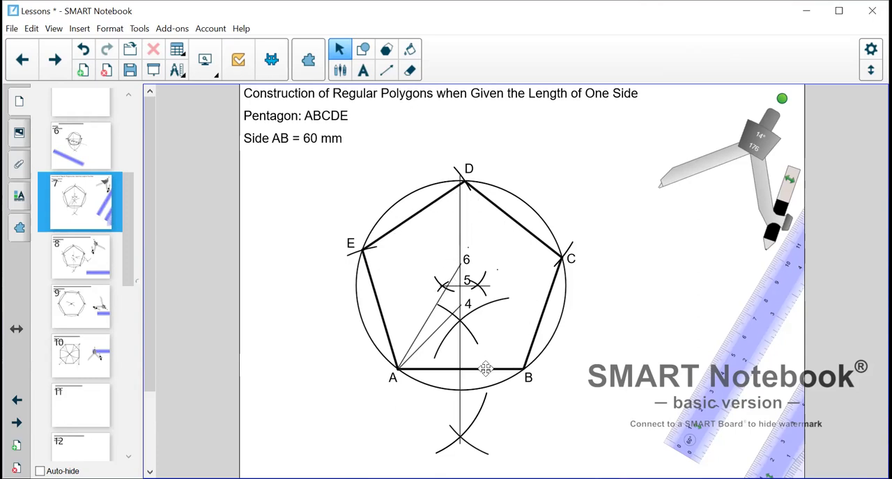
mouse_move(332, 222)
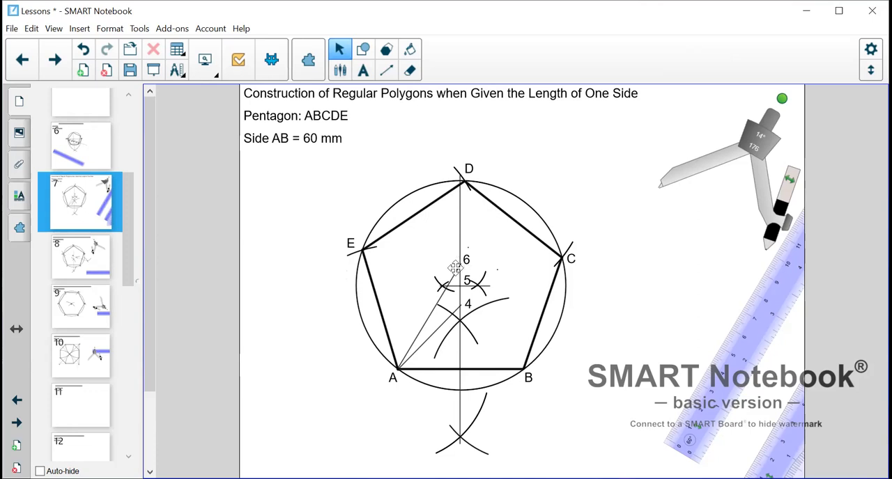
mouse_move(339, 298)
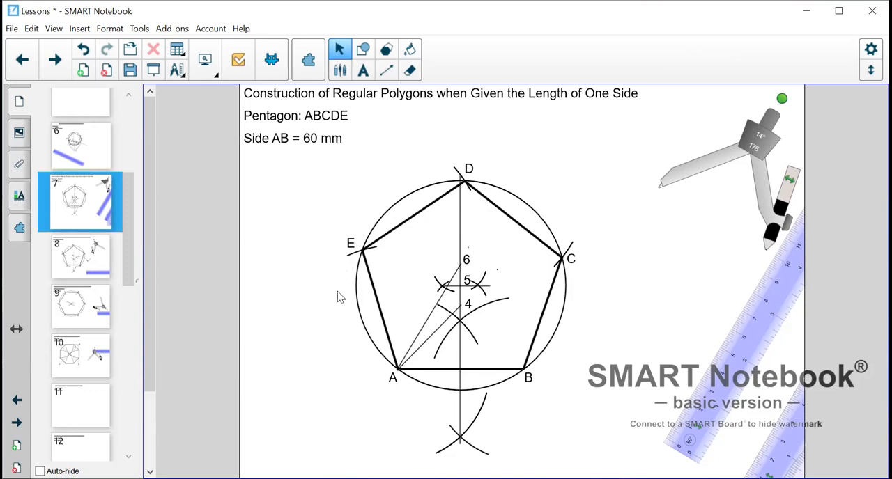
mouse_move(645, 305)
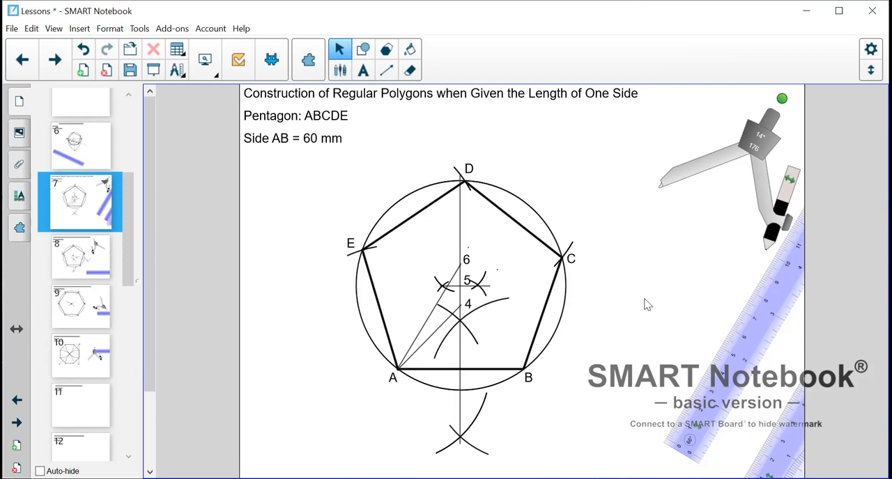
mouse_move(663, 259)
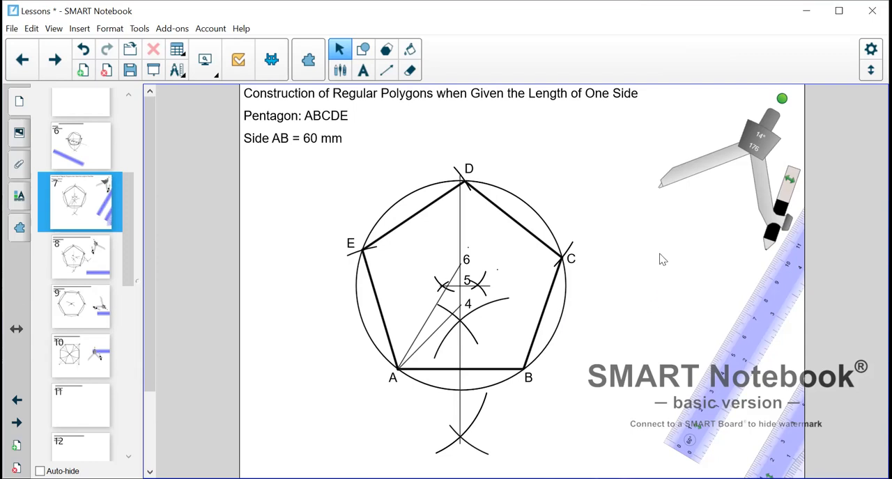
mouse_move(479, 304)
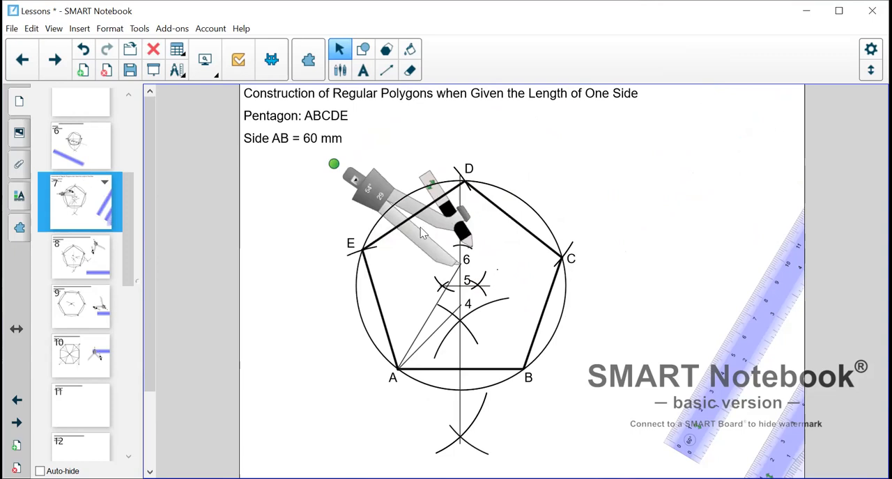
Strike compass arcs above point 6 on the vertical line and place labels for the new points.
left_click_drag(418, 230, 432, 233)
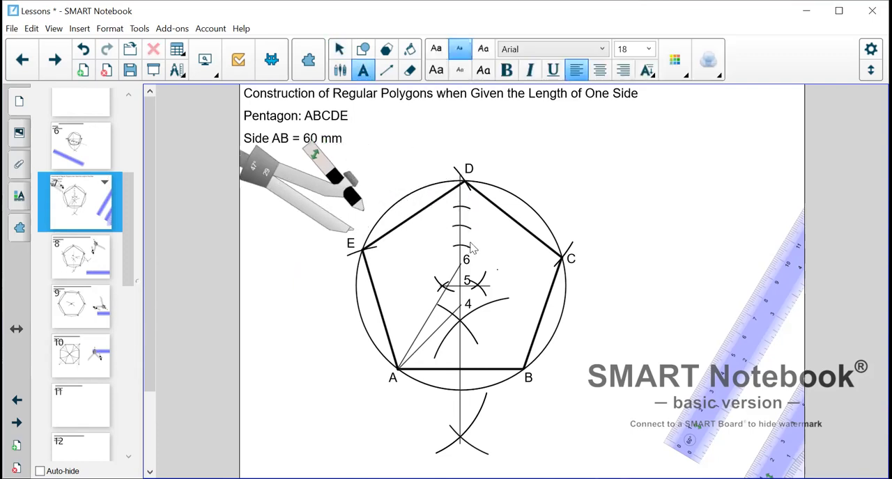
left_click(462, 260)
type("7")
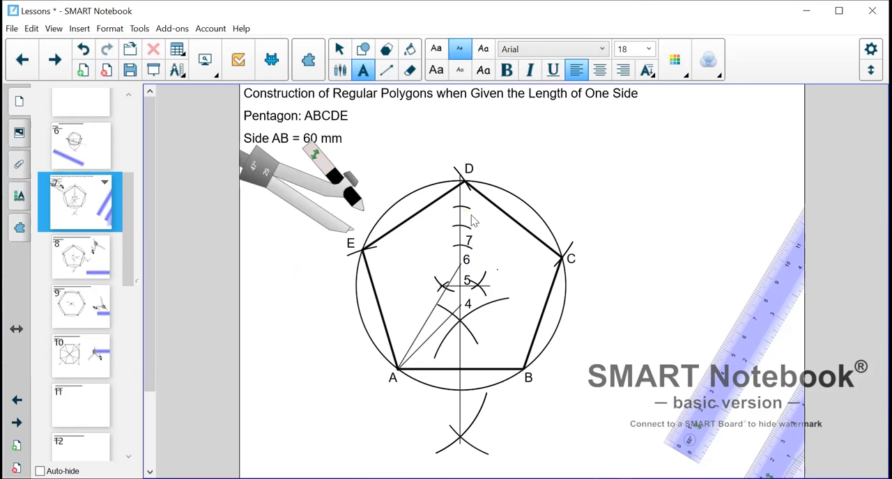
left_click(463, 223)
type("8")
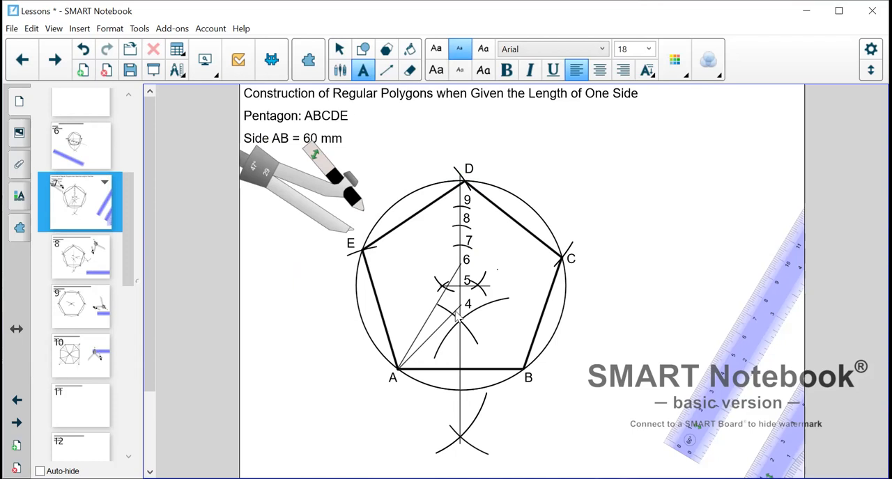
mouse_move(245, 167)
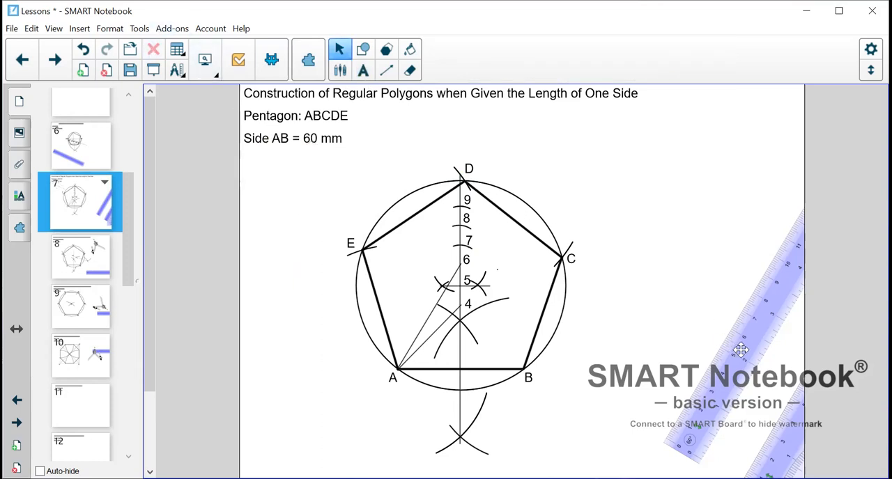
mouse_move(778, 445)
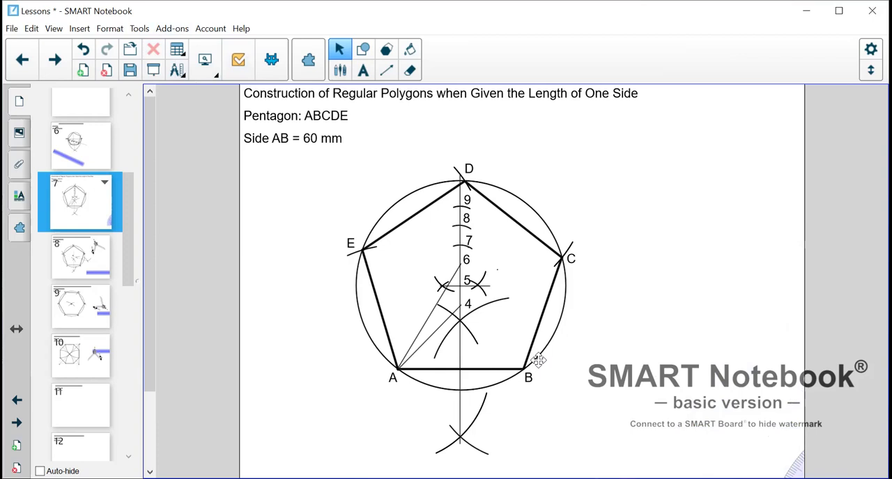
mouse_move(434, 253)
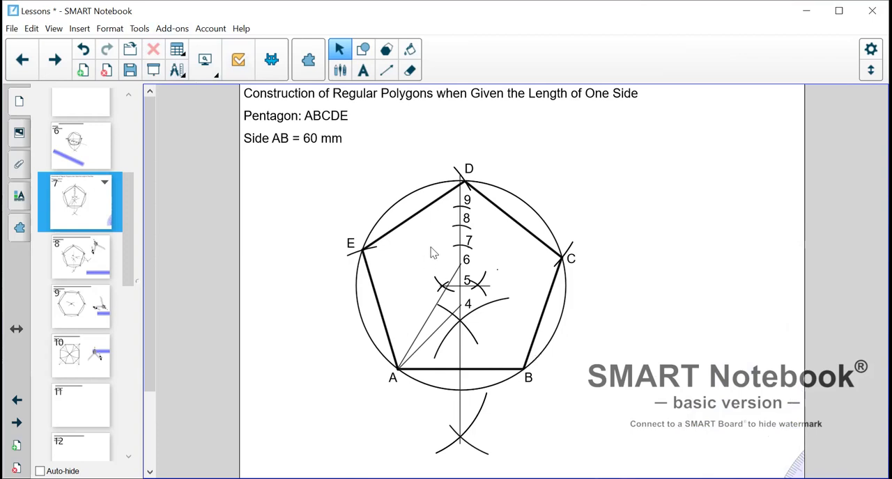
mouse_move(462, 248)
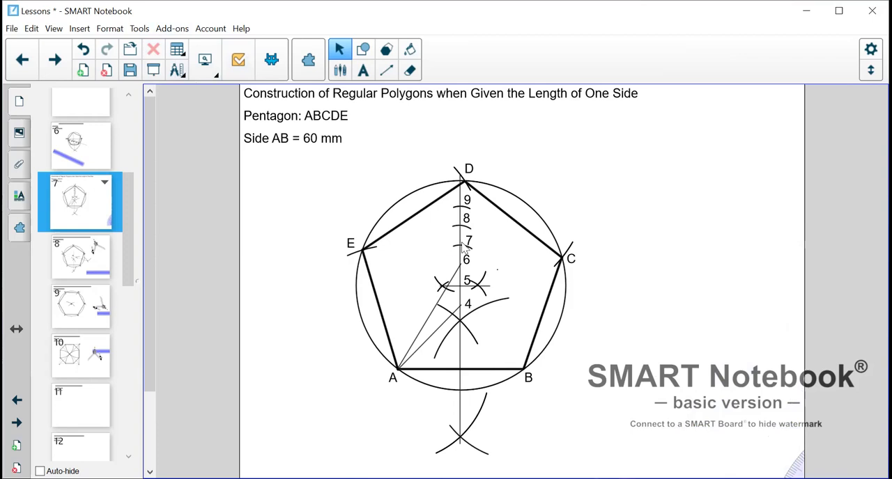